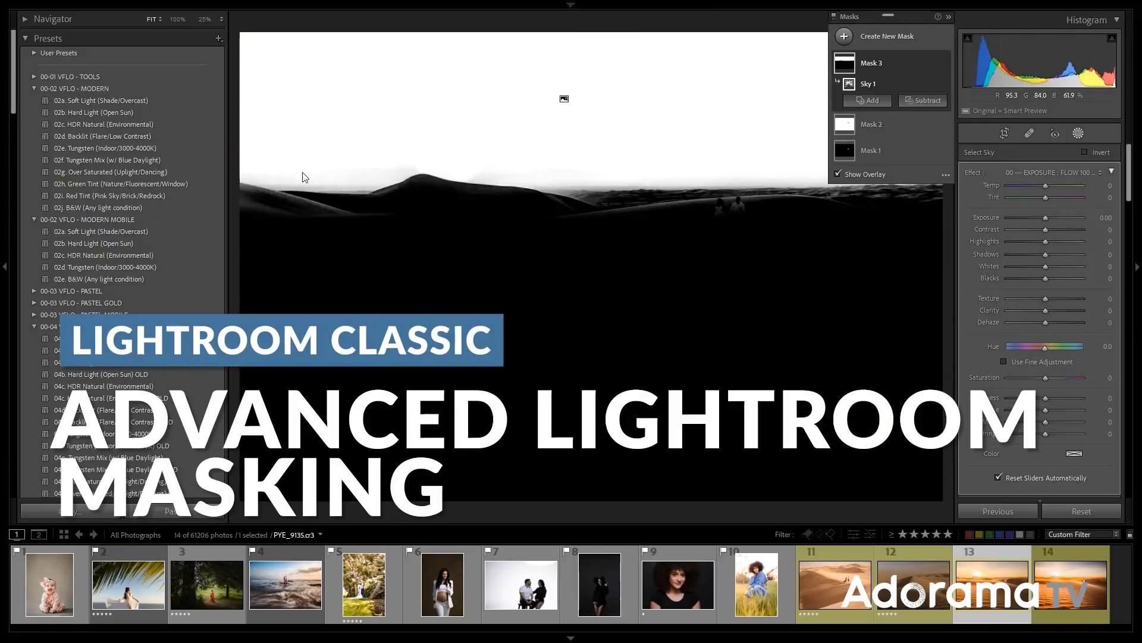
- Close the Masking panel to view the desert couple photo's Basic tone settings
{"action": "left_click", "coordinate": [866, 101]}
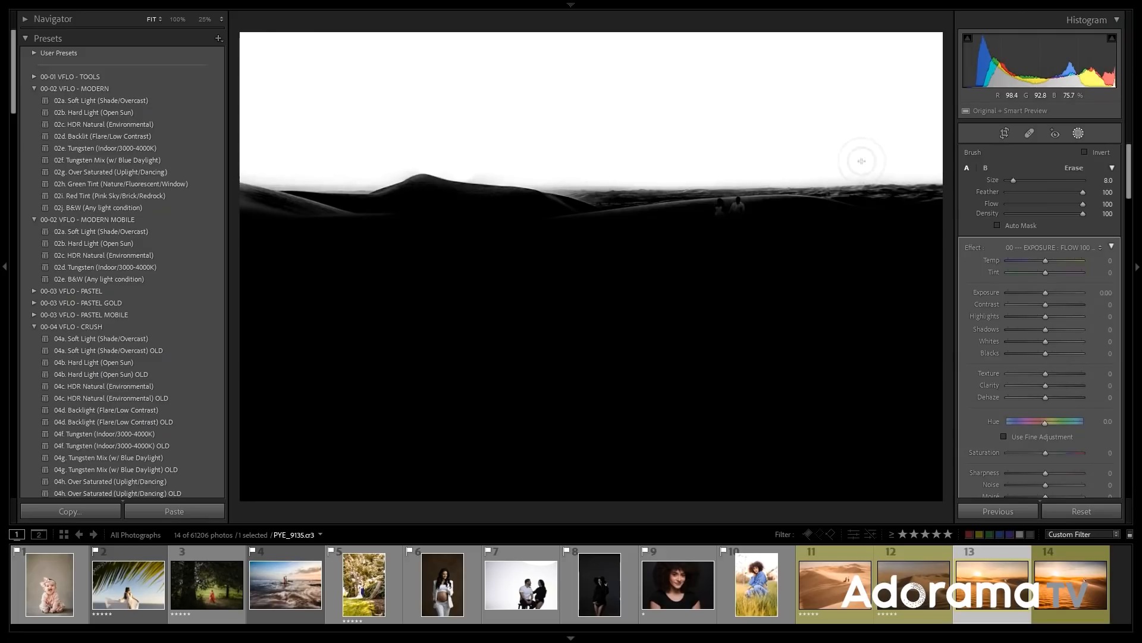
{"action": "left_click", "coordinate": [869, 100]}
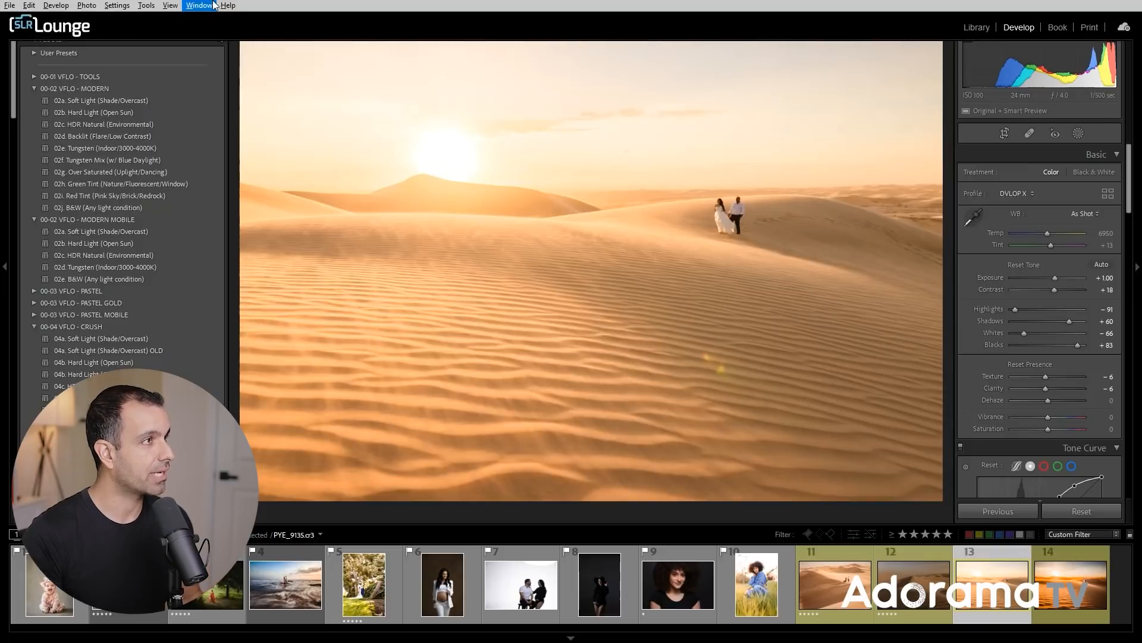
{"action": "left_click", "coordinate": [228, 6]}
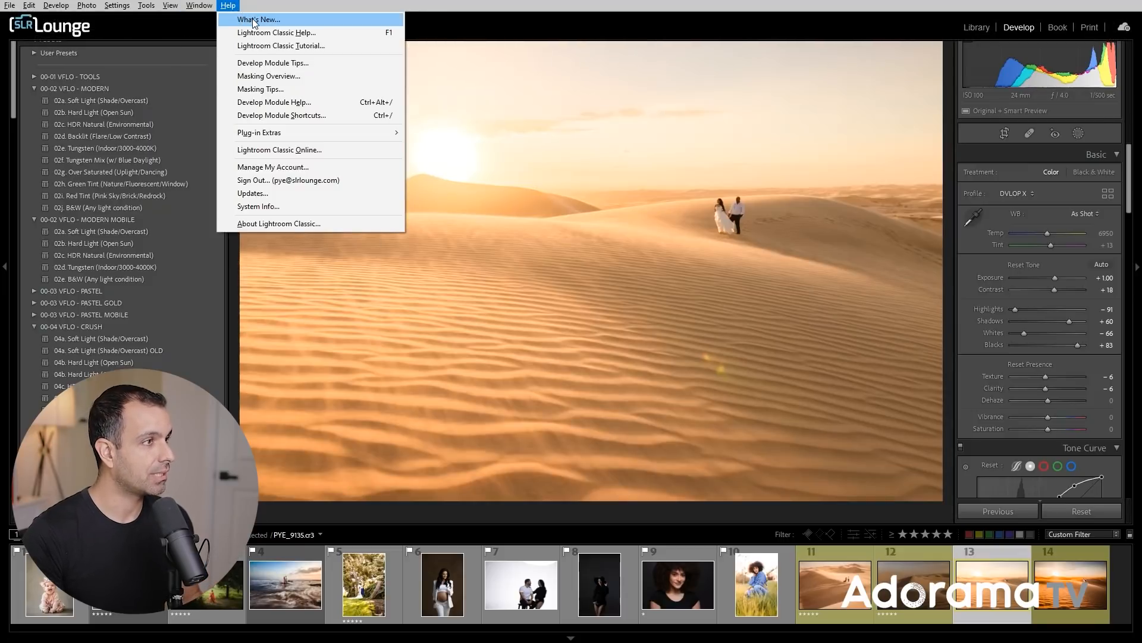
{"action": "left_click", "coordinate": [279, 223]}
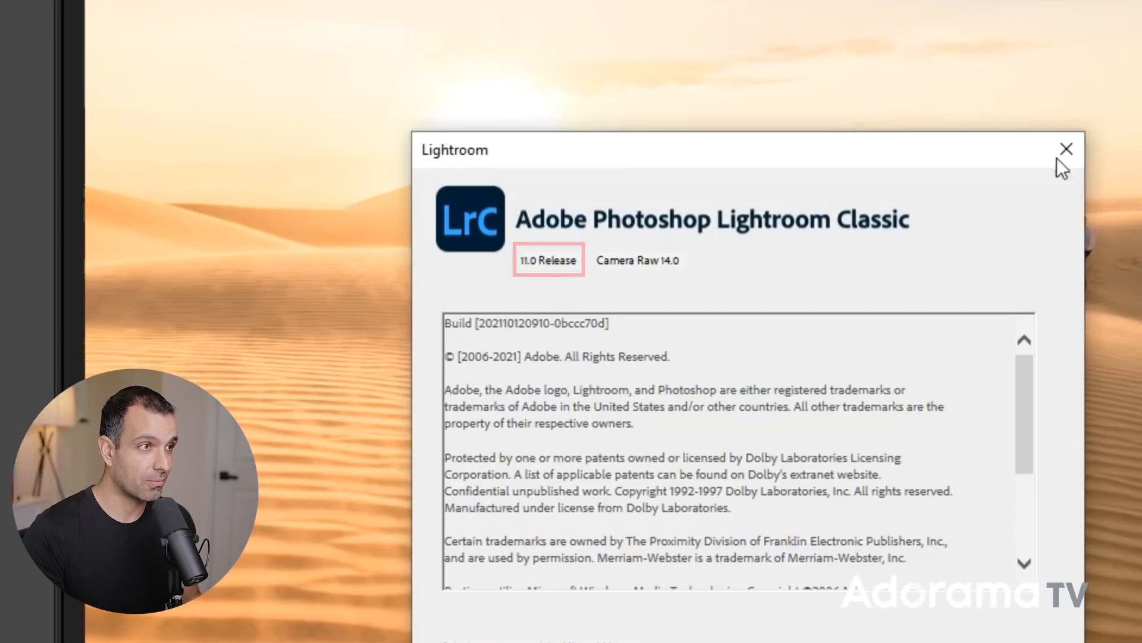
{"action": "left_click", "coordinate": [1065, 149]}
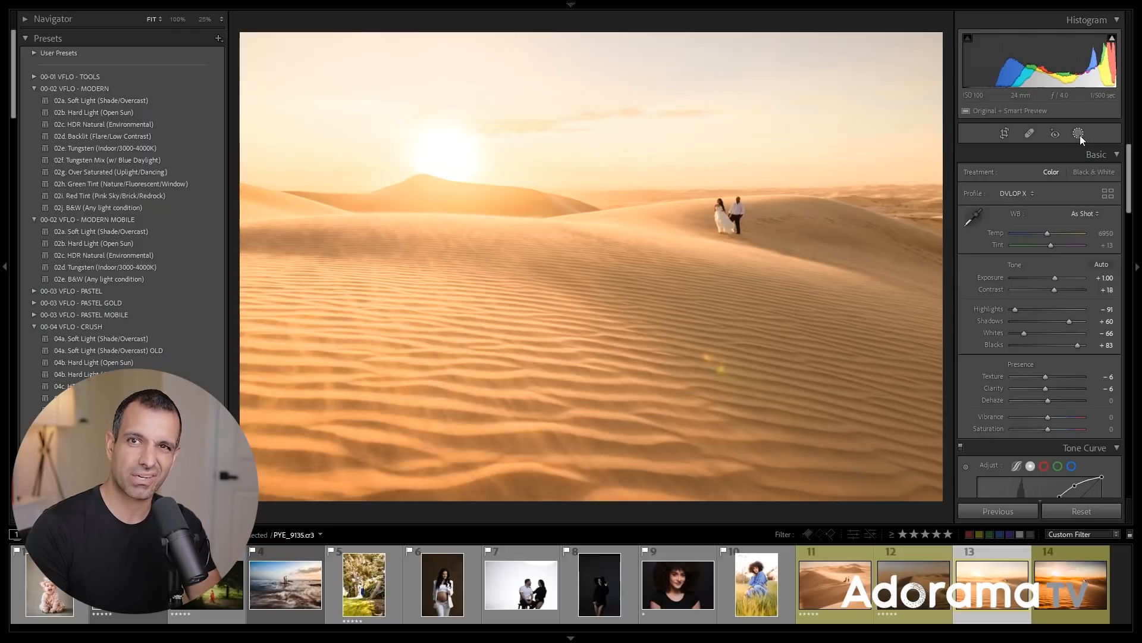
- Open the Add New Mask list from the Masking tool under the histogram
{"action": "left_click", "coordinate": [1080, 133]}
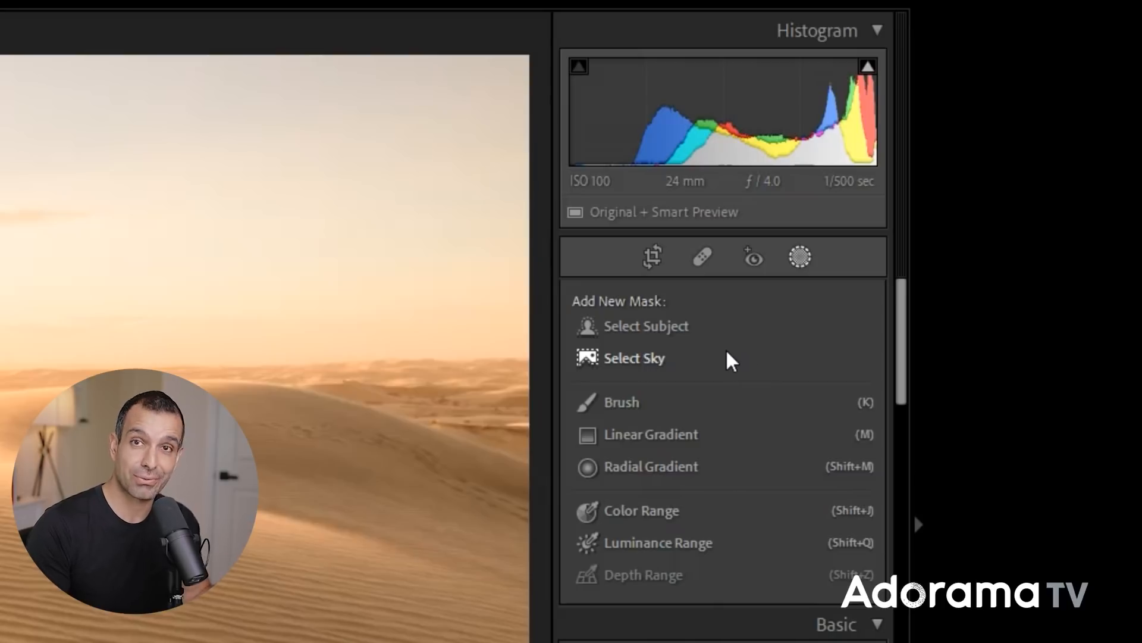
{"action": "mouse_move", "coordinate": [671, 343]}
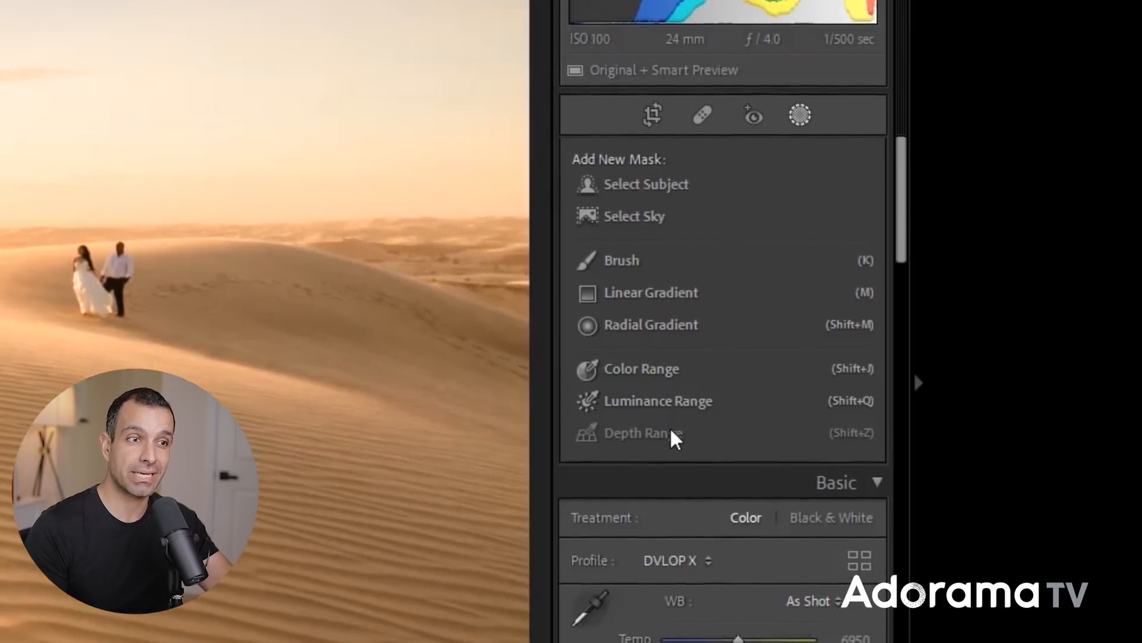
{"action": "scroll", "scroll_direction": "down", "scroll_amount": 3}
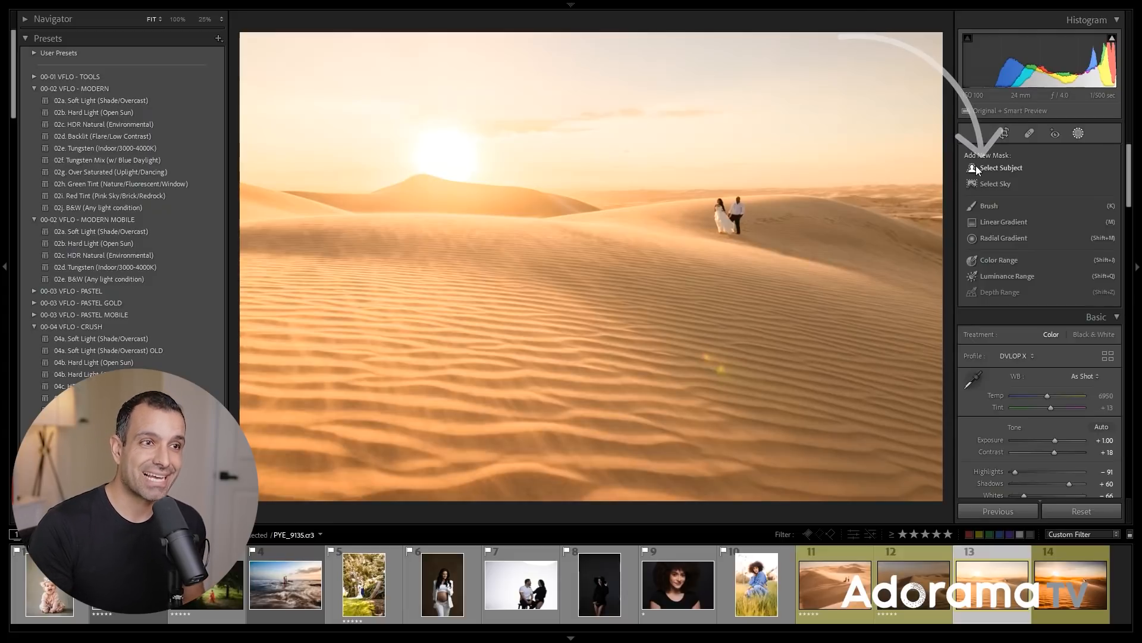
- Create a Select Subject mask of the couple and toggle its overlay off and on
{"action": "left_click", "coordinate": [1002, 167]}
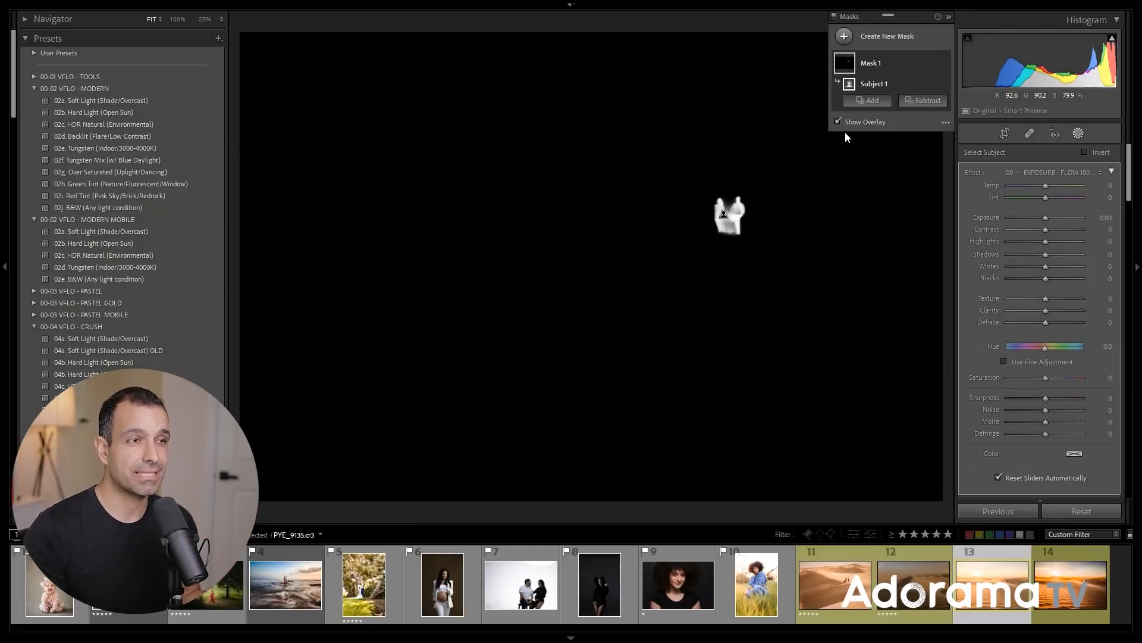
{"action": "mouse_move", "coordinate": [846, 129]}
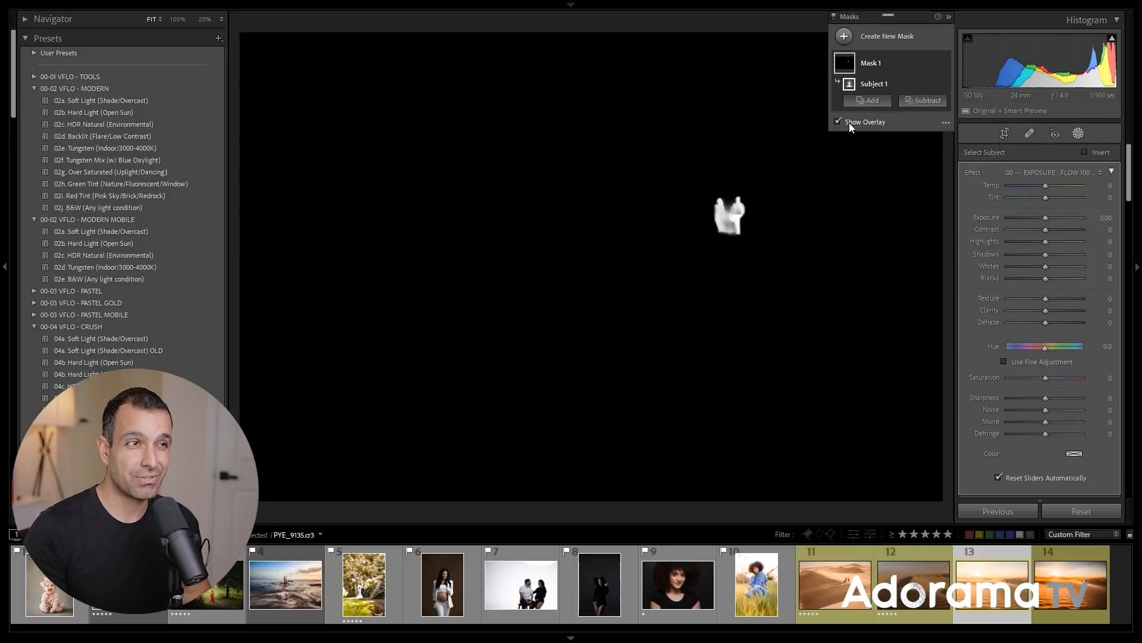
{"action": "left_click", "coordinate": [837, 121]}
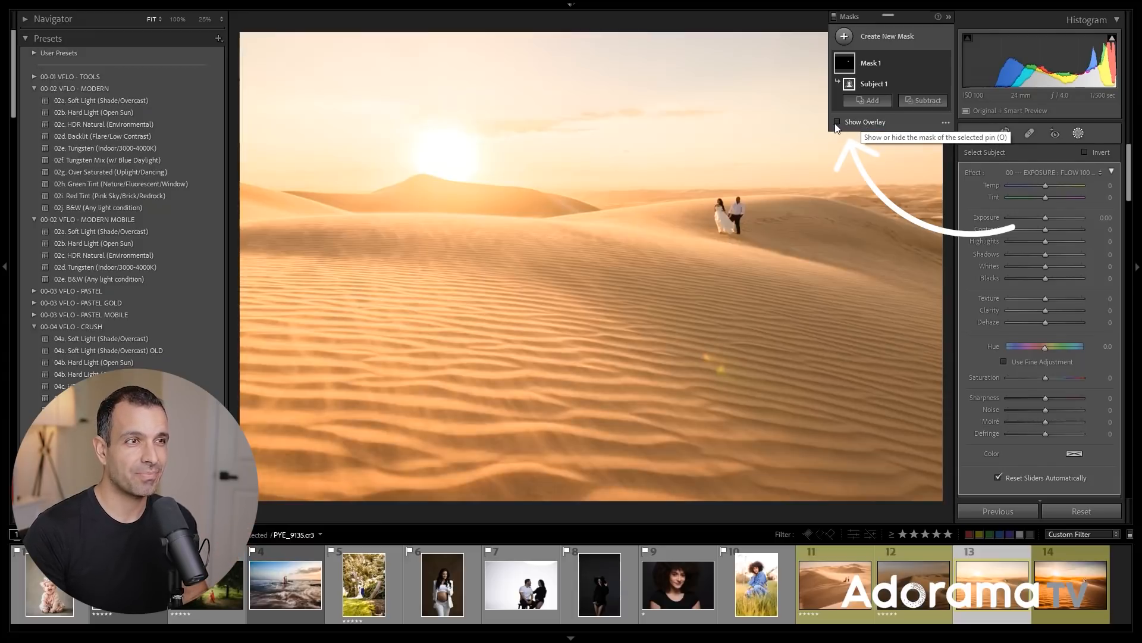
{"action": "left_click", "coordinate": [838, 122]}
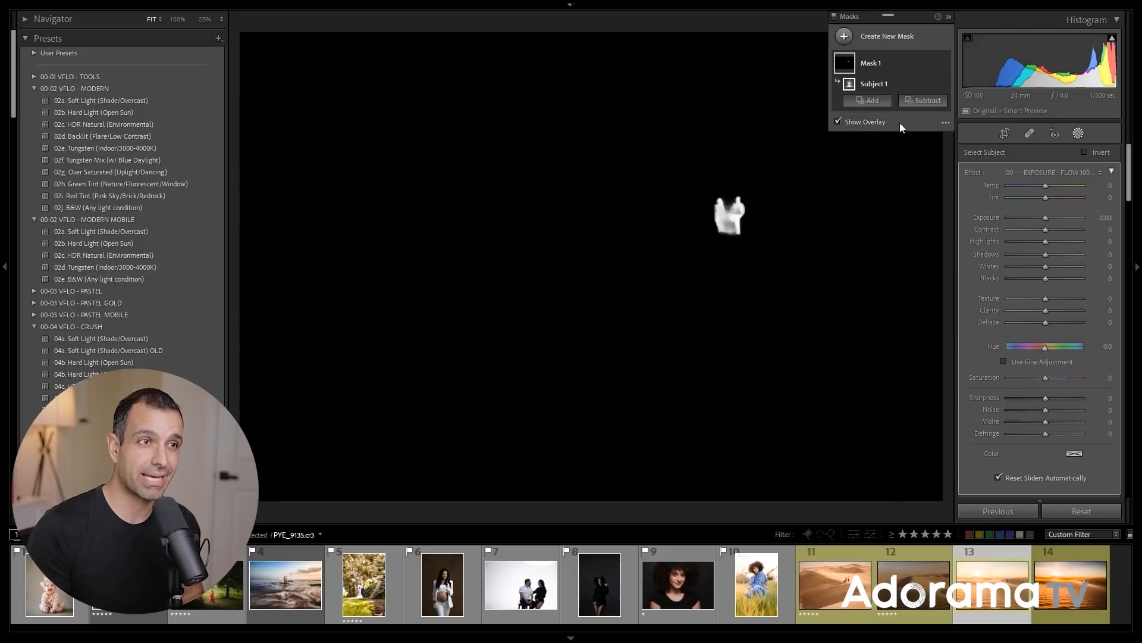
- Preview the mask as a full-opacity color overlay, then as White on Black
{"action": "left_click", "coordinate": [946, 121]}
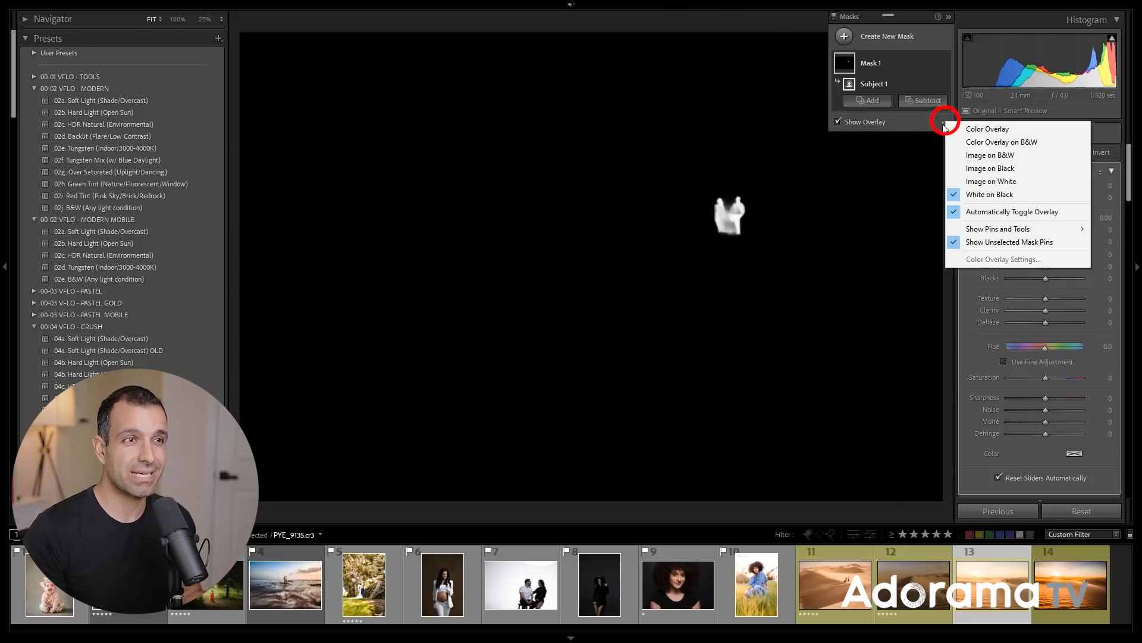
{"action": "left_click", "coordinate": [987, 129]}
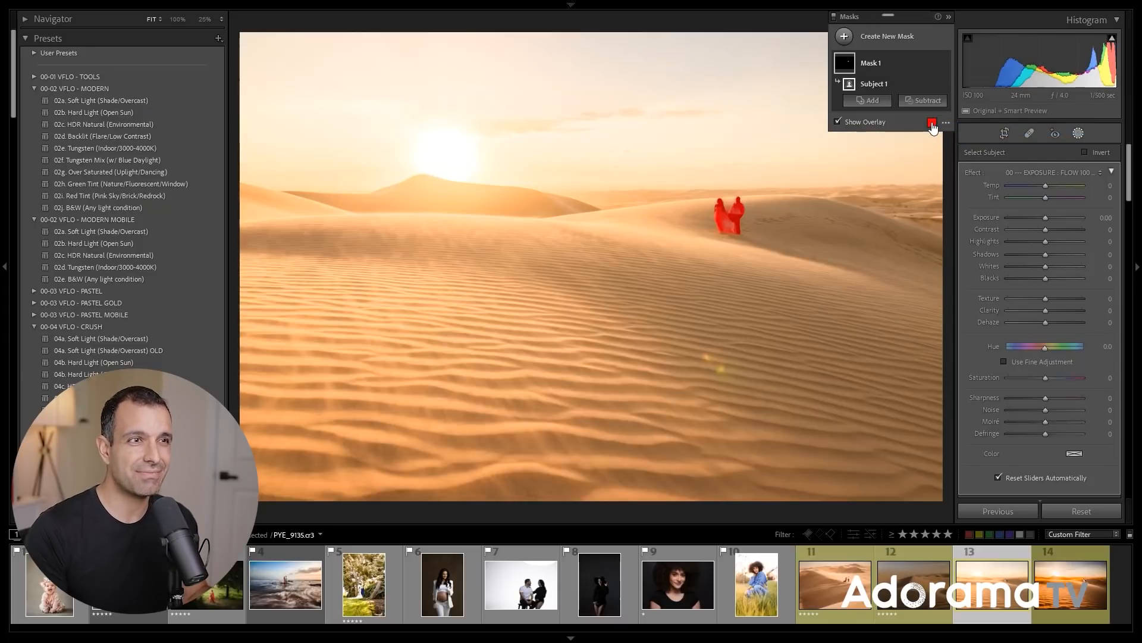
{"action": "left_click", "coordinate": [932, 121]}
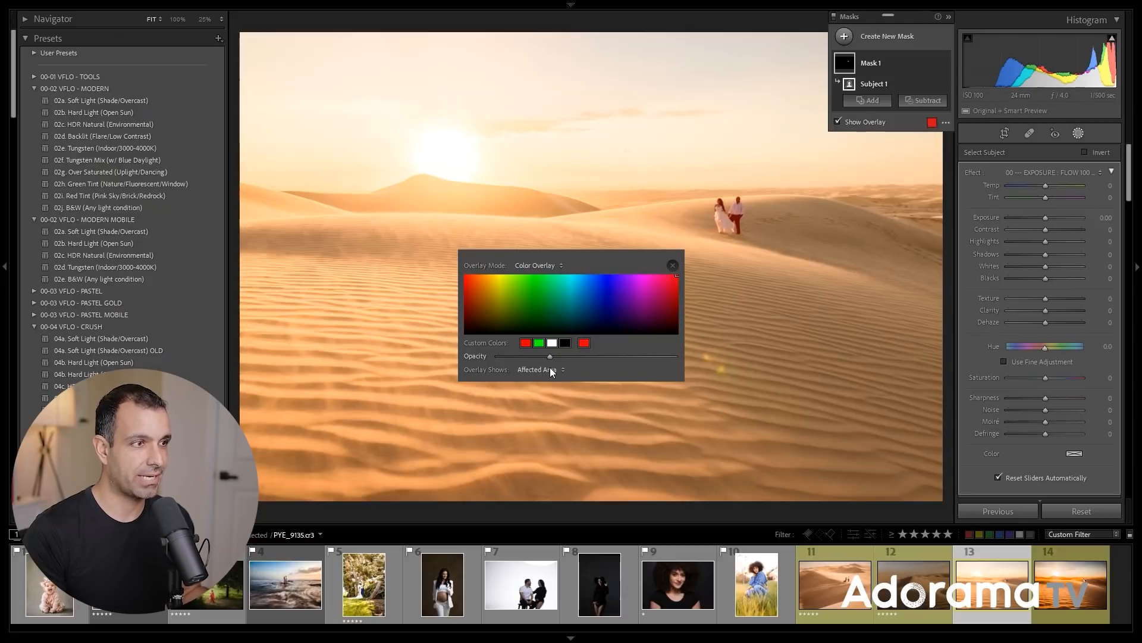
{"action": "left_click_drag", "start_coordinate": [548, 356], "coordinate": [674, 356]}
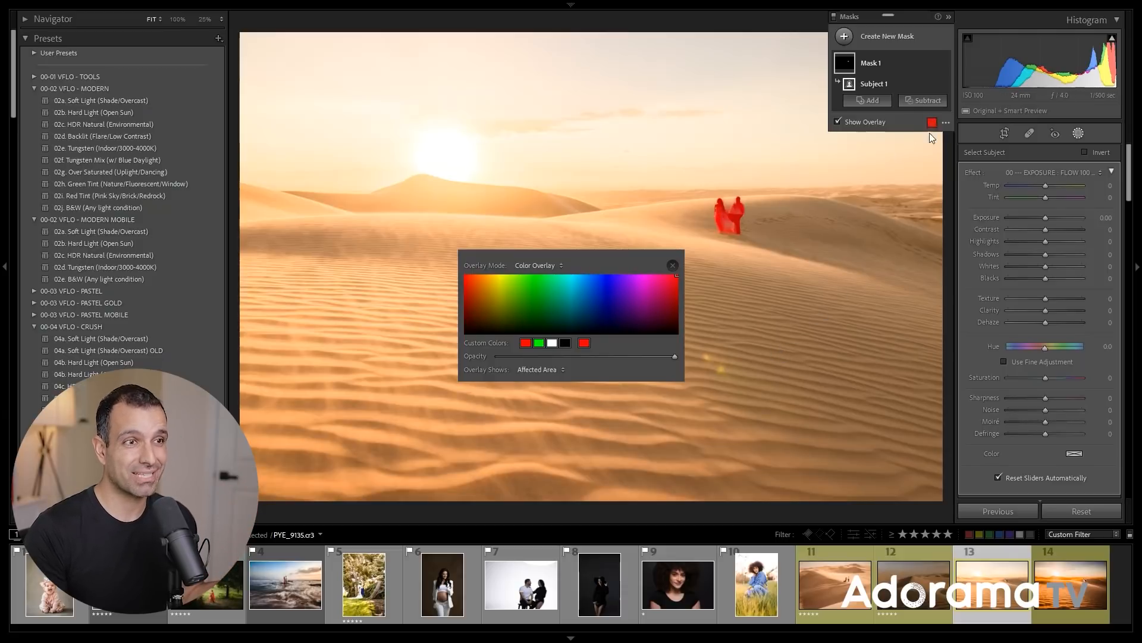
{"action": "left_click", "coordinate": [671, 264]}
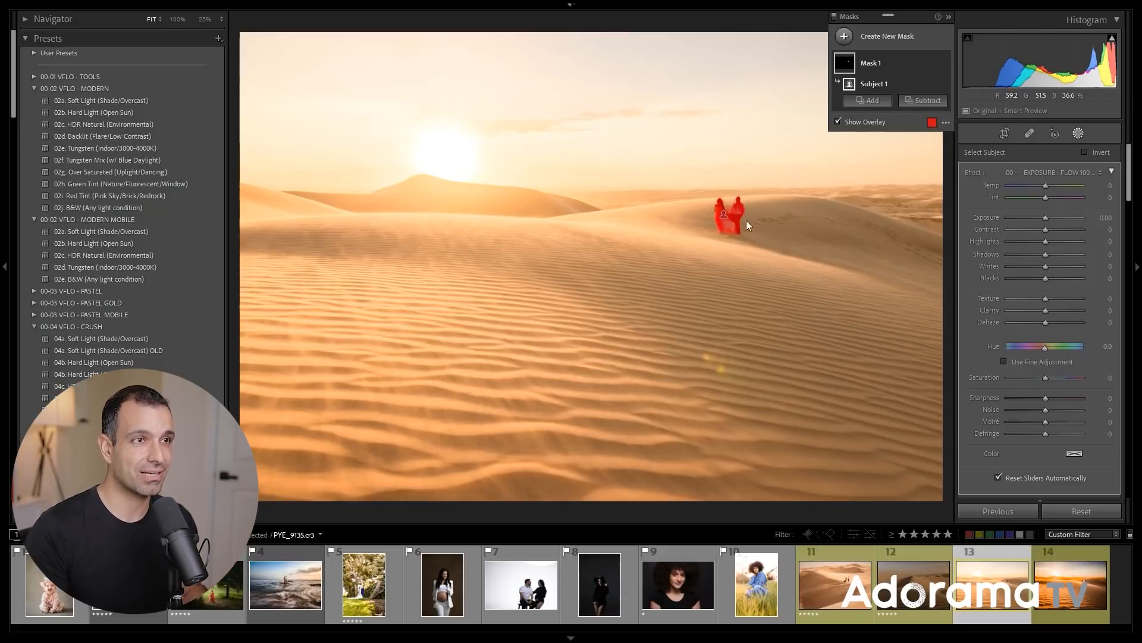
{"action": "left_click", "coordinate": [945, 122]}
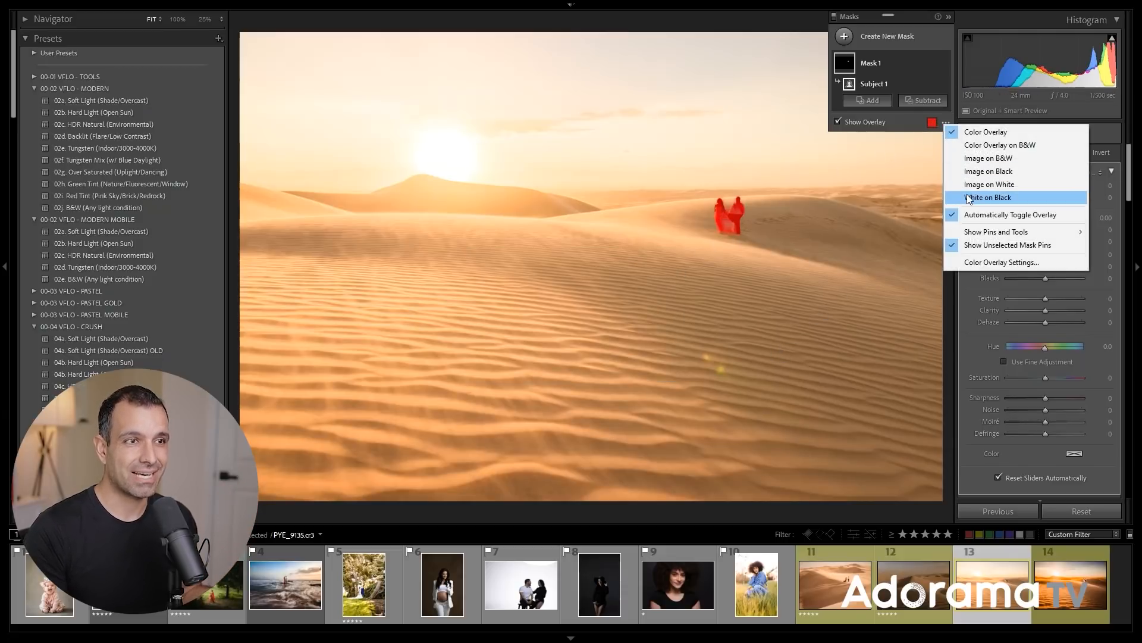
{"action": "left_click", "coordinate": [988, 197]}
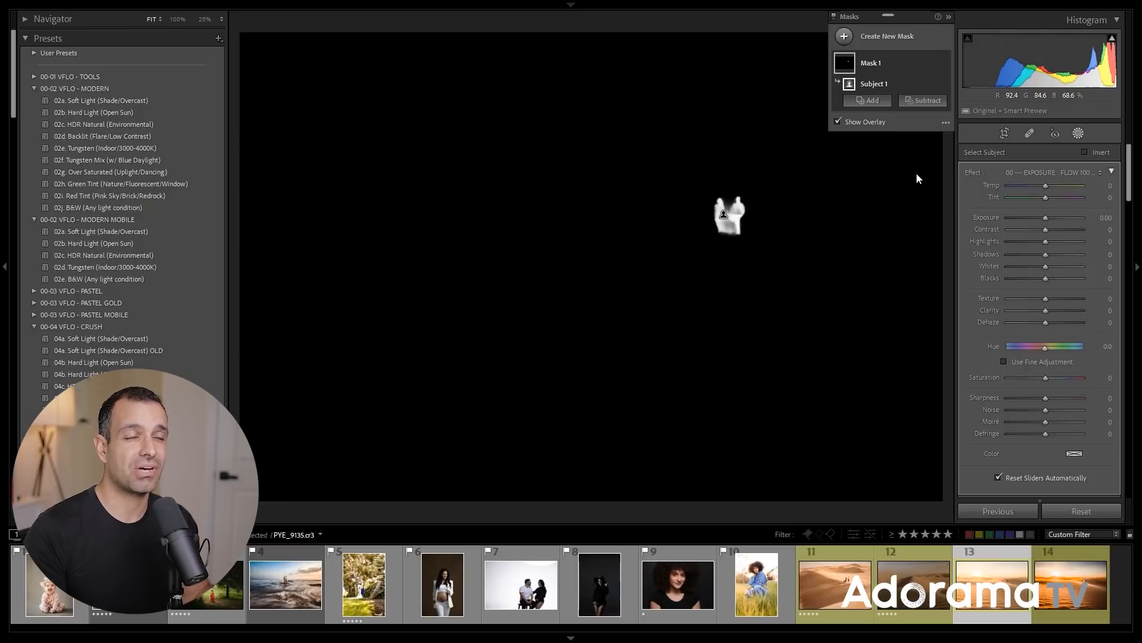
{"action": "mouse_move", "coordinate": [1077, 133]}
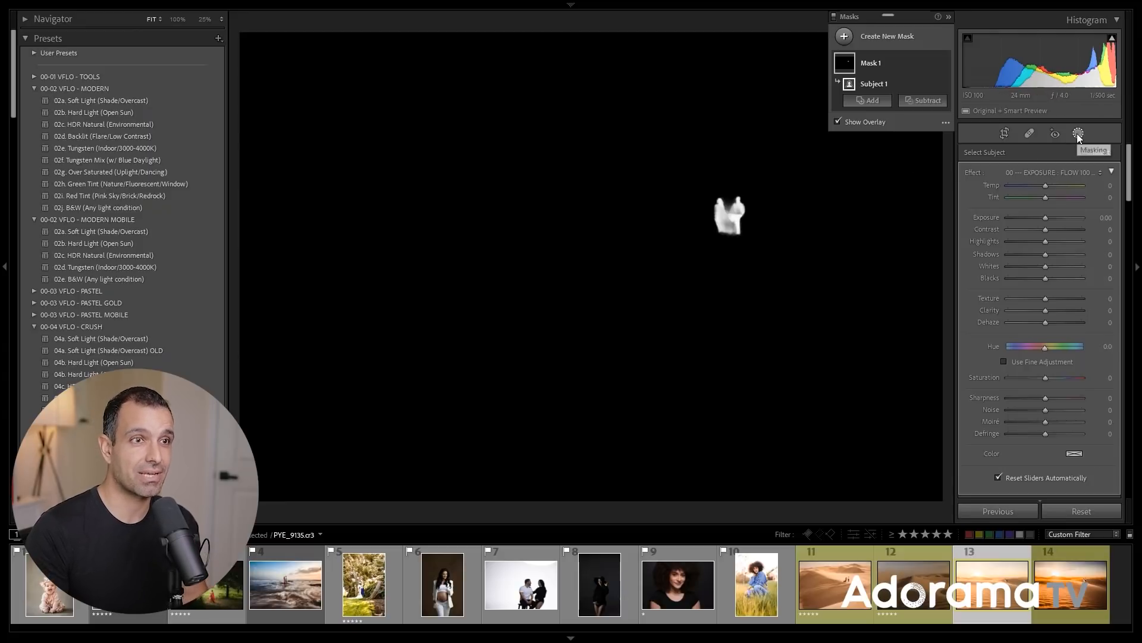
- Hide the overlay, adjust the couple's exposure, and lift Shadows to 10
{"action": "left_click", "coordinate": [837, 122]}
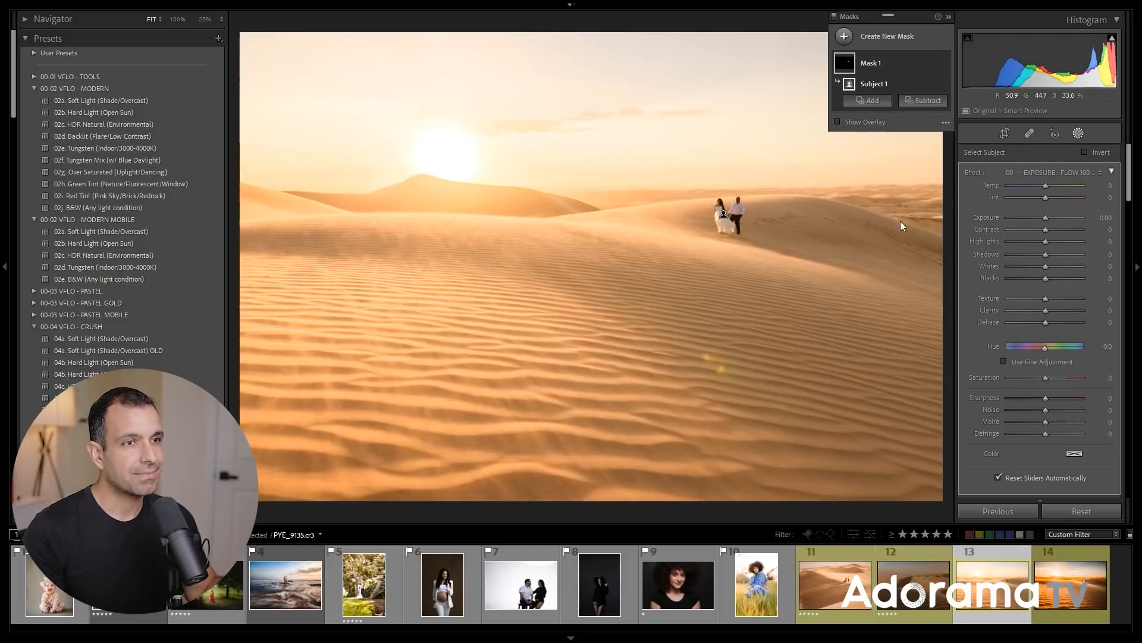
{"action": "left_click_drag", "start_coordinate": [1049, 218], "coordinate": [1040, 218]}
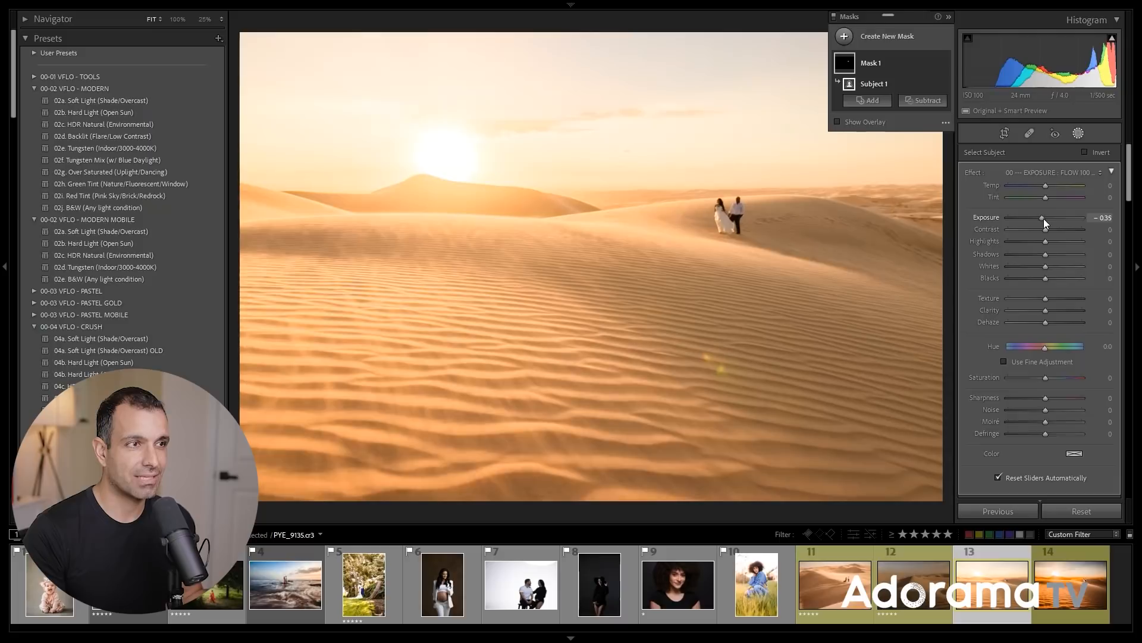
{"action": "left_click_drag", "start_coordinate": [1042, 218], "coordinate": [1049, 217]}
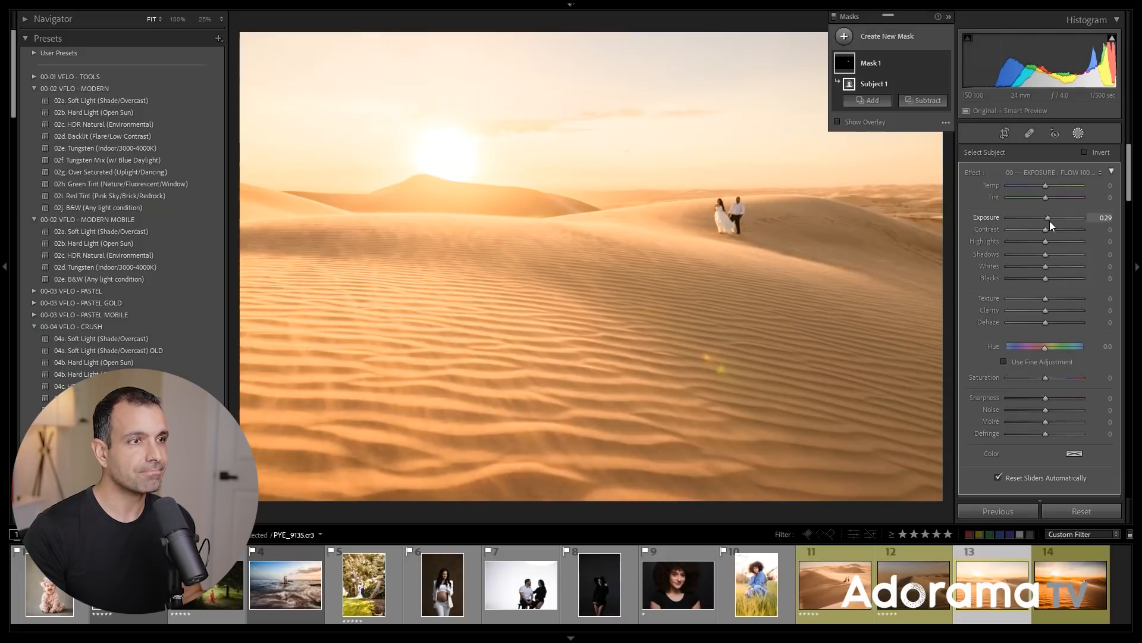
{"action": "left_click_drag", "start_coordinate": [1048, 217], "coordinate": [1052, 217]}
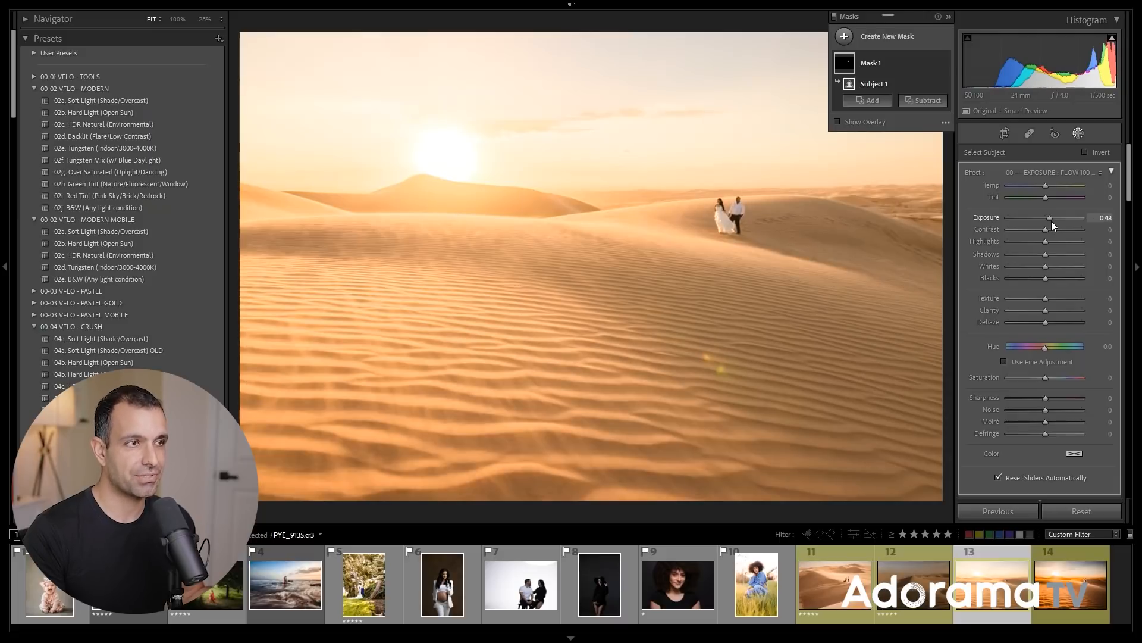
{"action": "left_click_drag", "start_coordinate": [1053, 217], "coordinate": [1045, 217]}
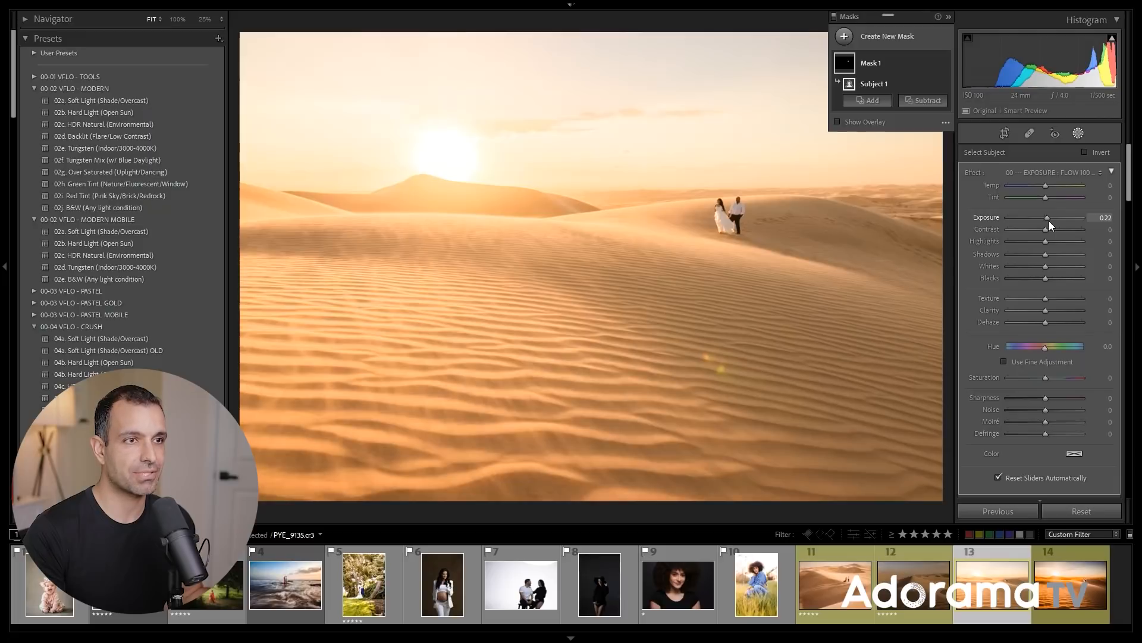
{"action": "left_click_drag", "start_coordinate": [1045, 253], "coordinate": [1050, 254]}
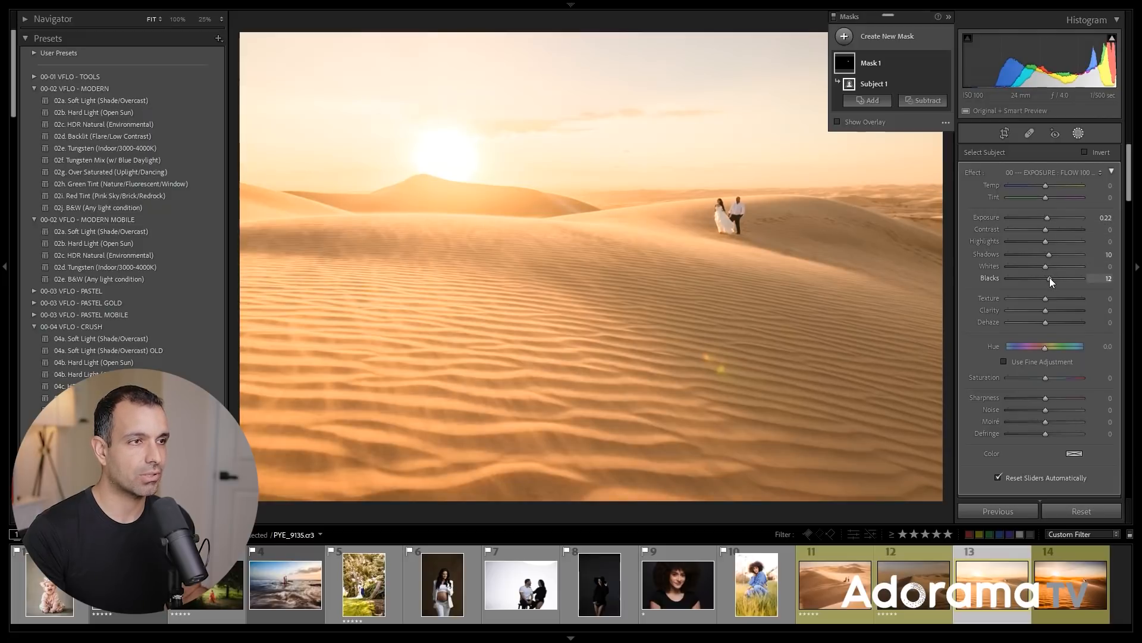
{"action": "left_click_drag", "start_coordinate": [1053, 278], "coordinate": [1048, 278]}
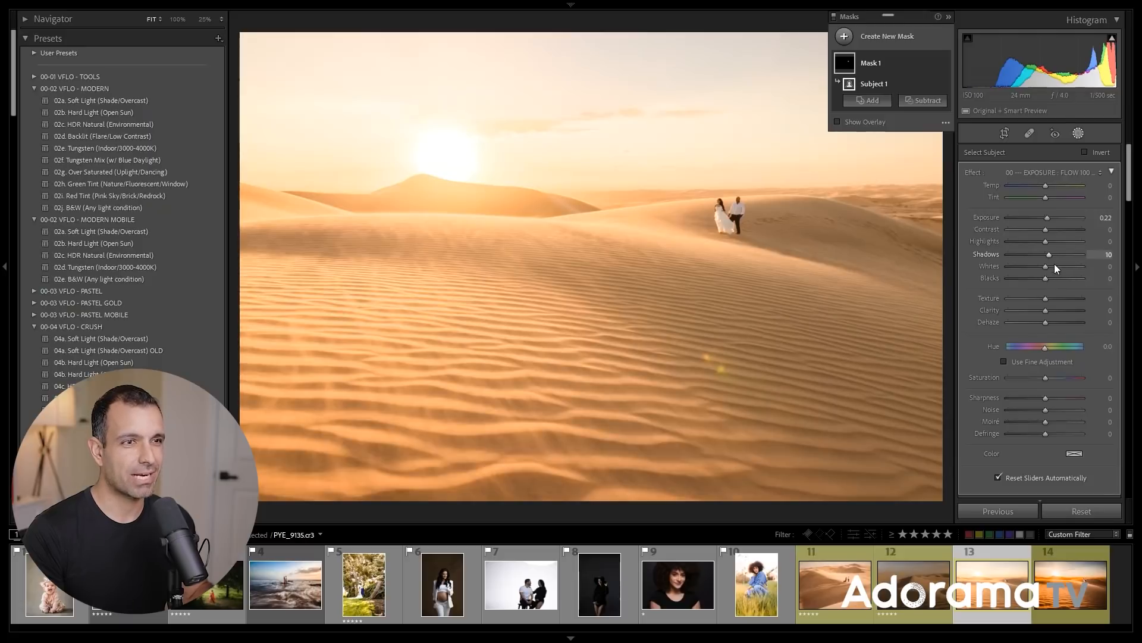
{"action": "mouse_move", "coordinate": [1036, 240]}
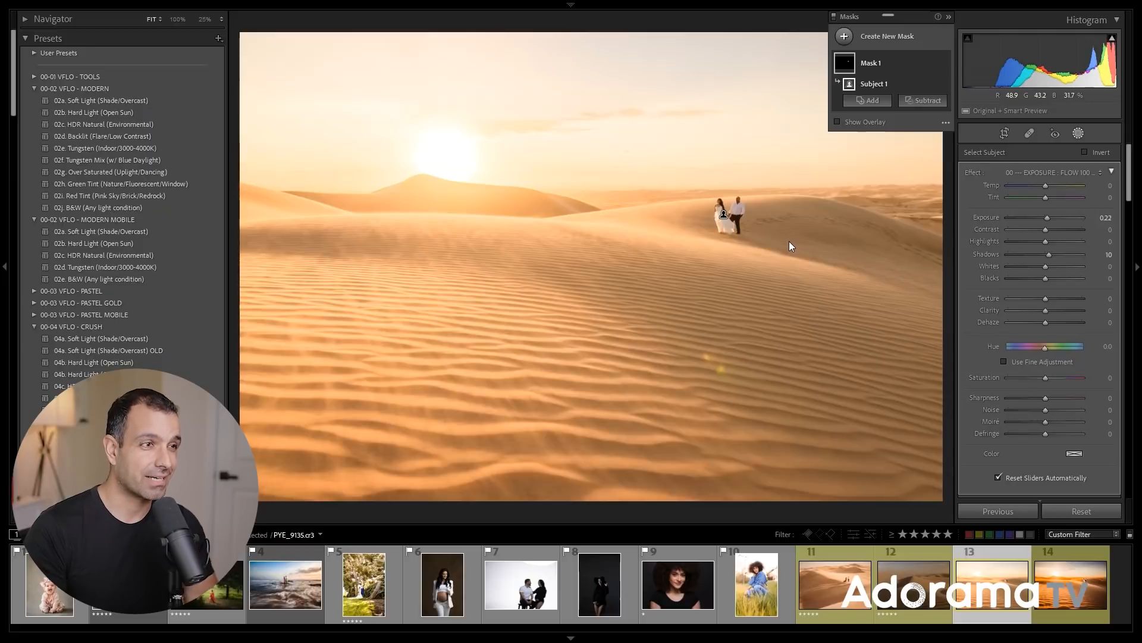
{"action": "mouse_move", "coordinate": [779, 242]}
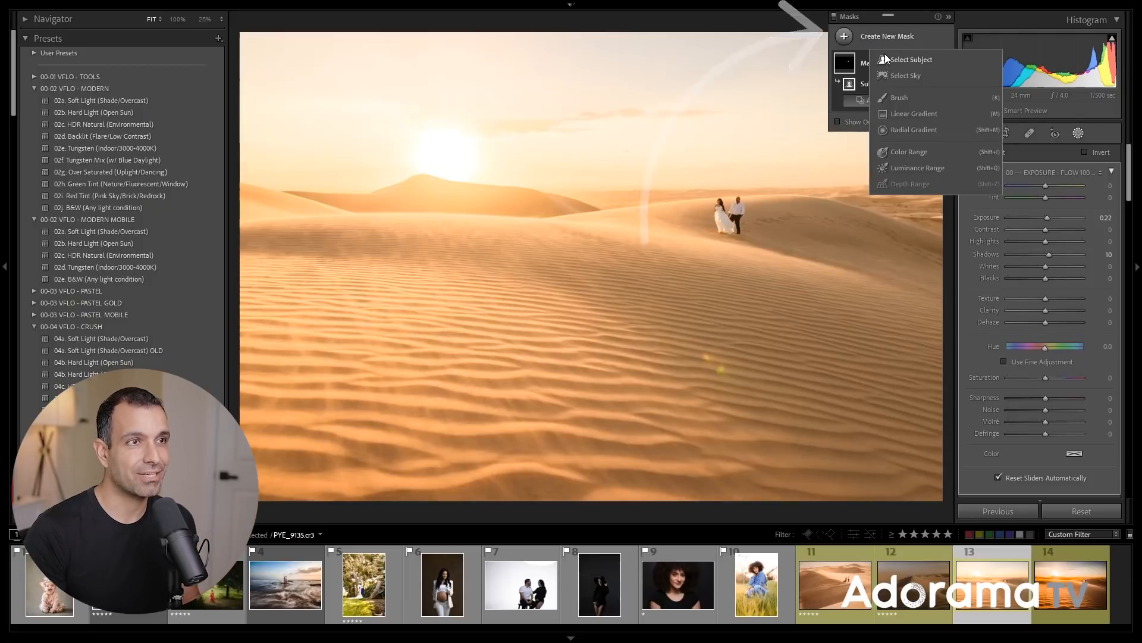
- Add a Select Subject mask and invert it to cover everything except the couple
{"action": "left_click", "coordinate": [908, 59]}
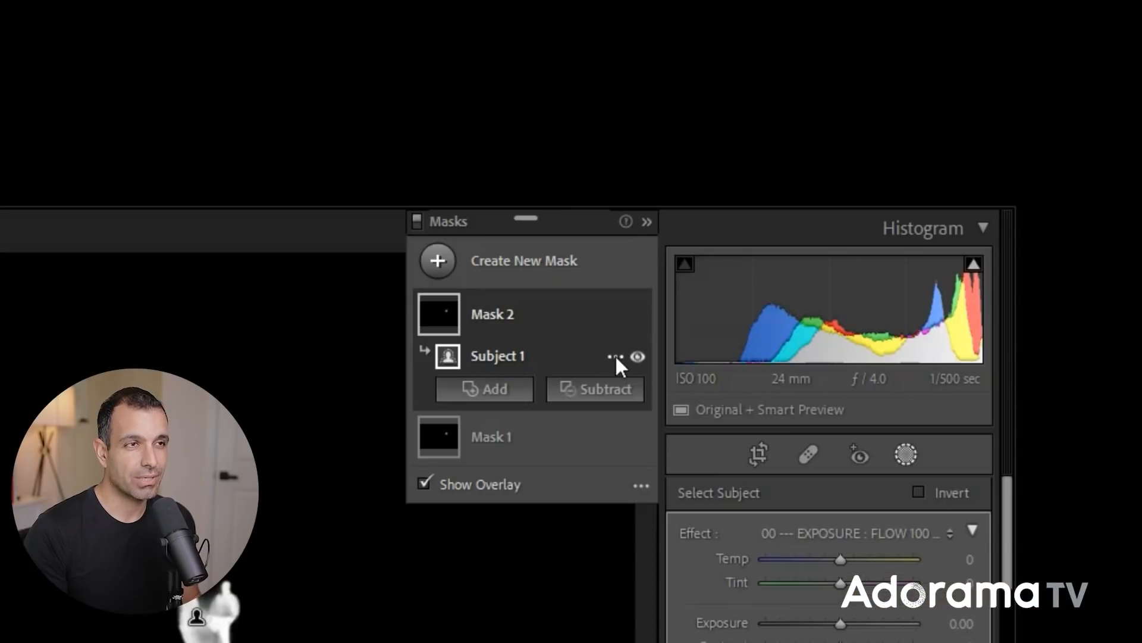
{"action": "left_click", "coordinate": [614, 357]}
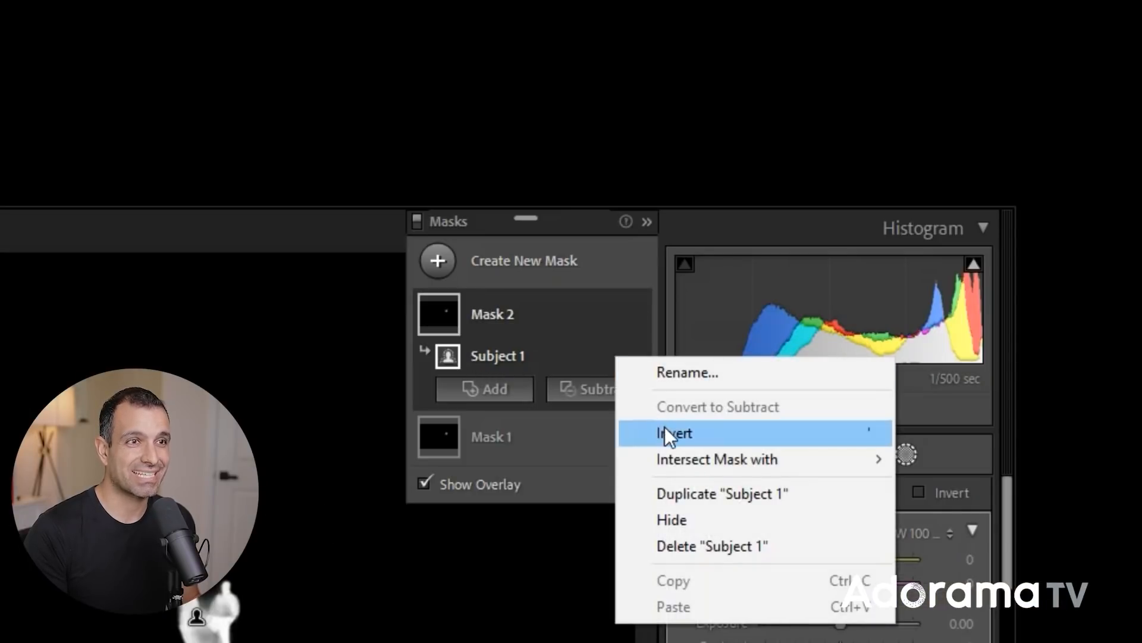
{"action": "left_click", "coordinate": [672, 433]}
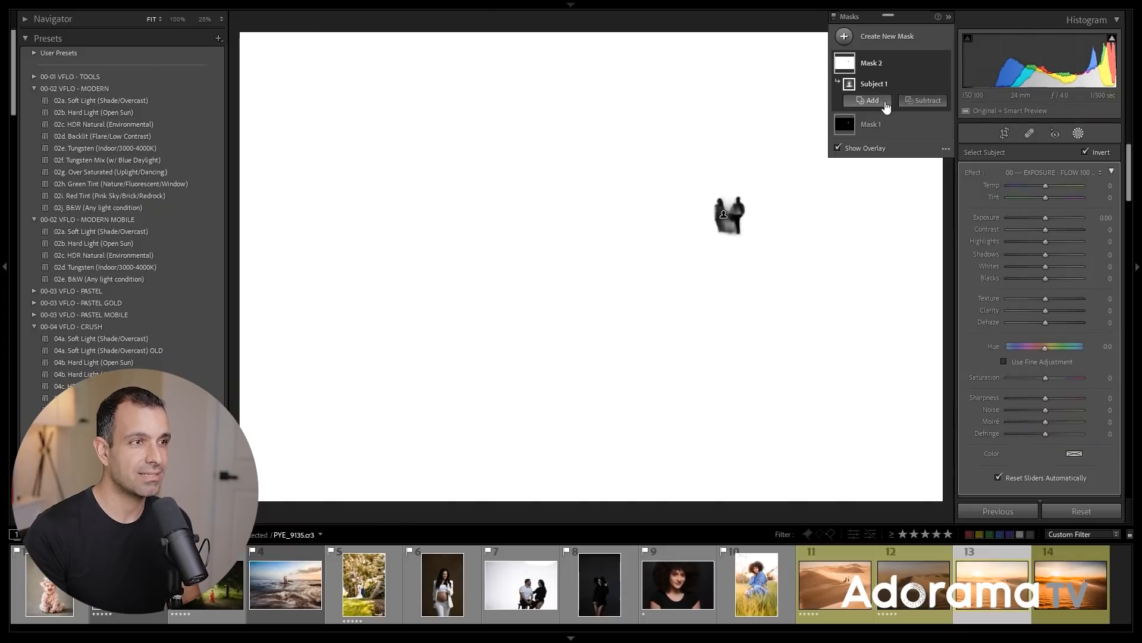
{"action": "mouse_move", "coordinate": [872, 100]}
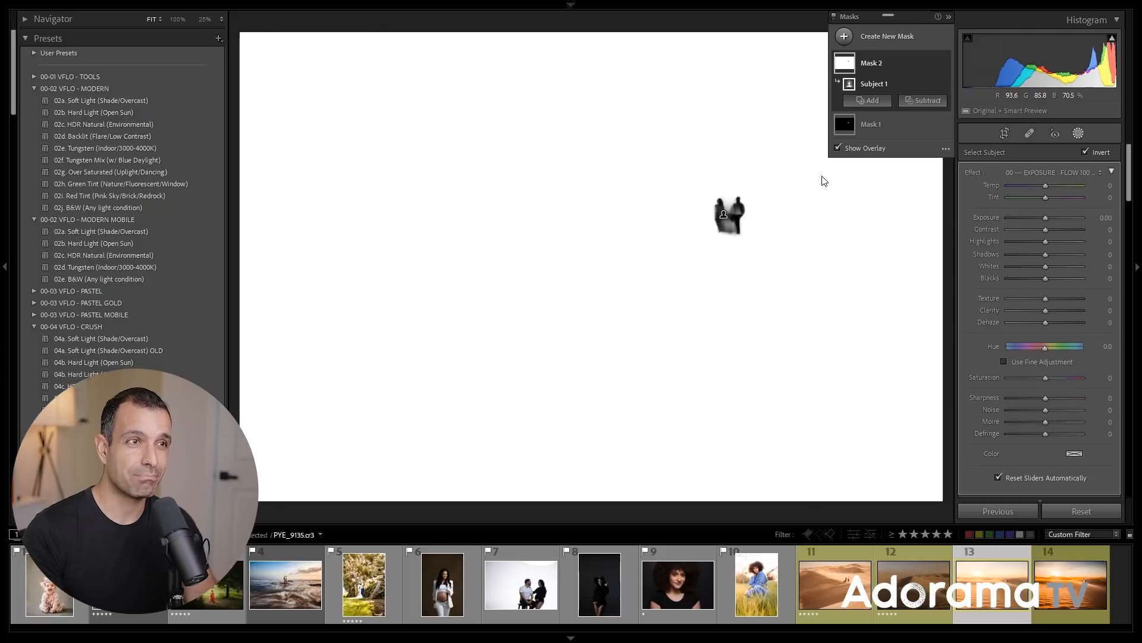
{"action": "mouse_move", "coordinate": [898, 124]}
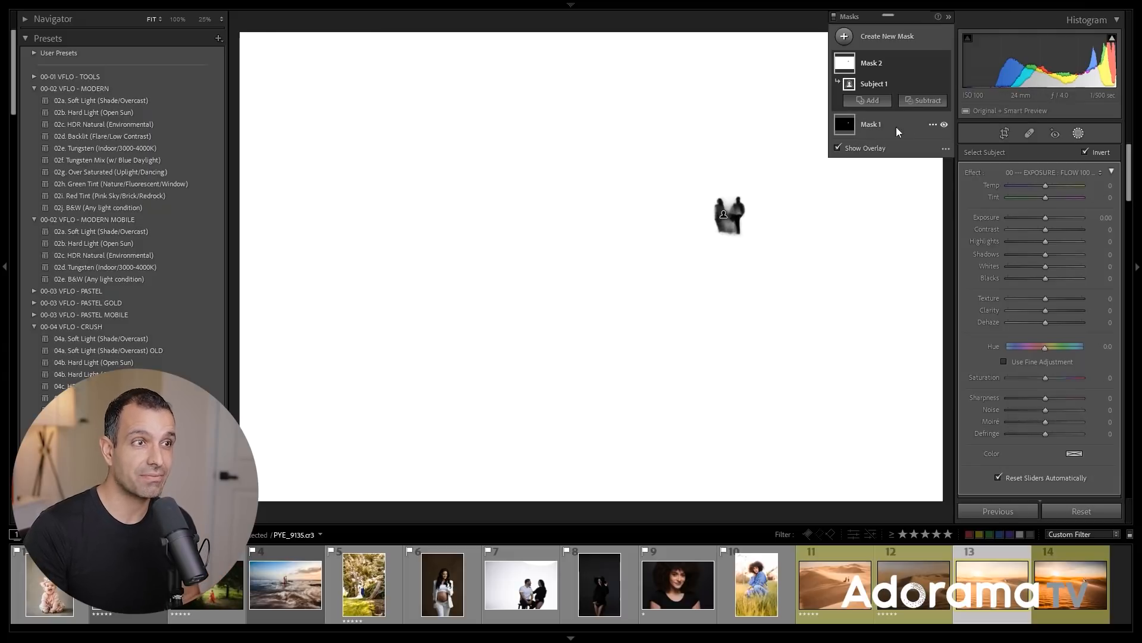
- Hide the overlay and darken the surroundings to about −0.86 exposure
{"action": "left_click", "coordinate": [838, 147]}
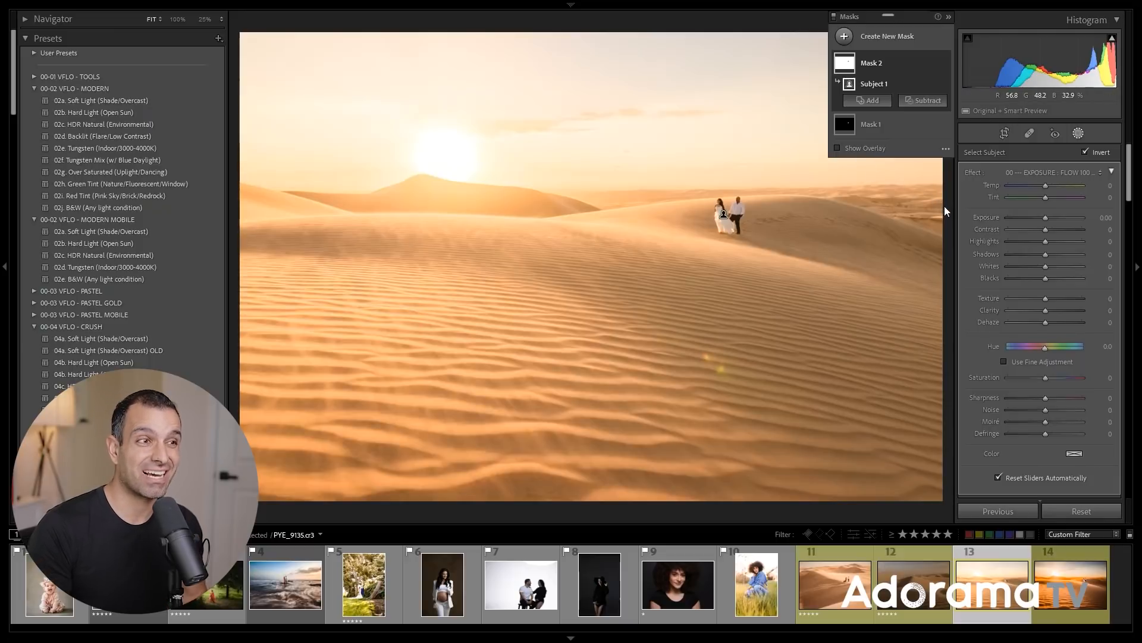
{"action": "left_click_drag", "start_coordinate": [1064, 218], "coordinate": [1042, 221]}
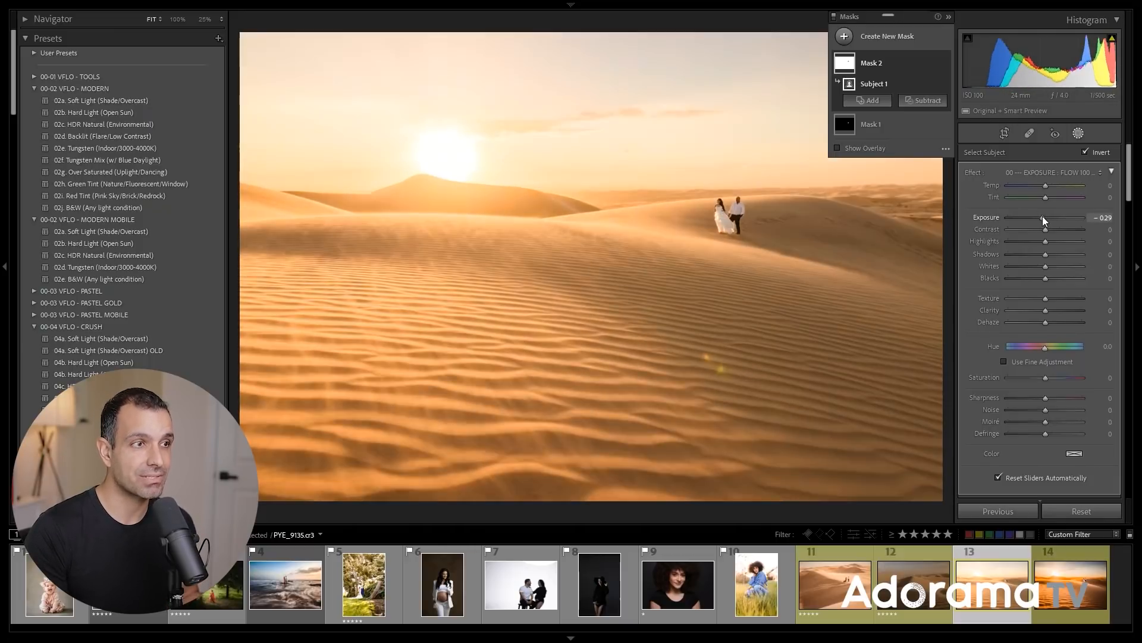
{"action": "left_click_drag", "start_coordinate": [1053, 217], "coordinate": [1035, 218]}
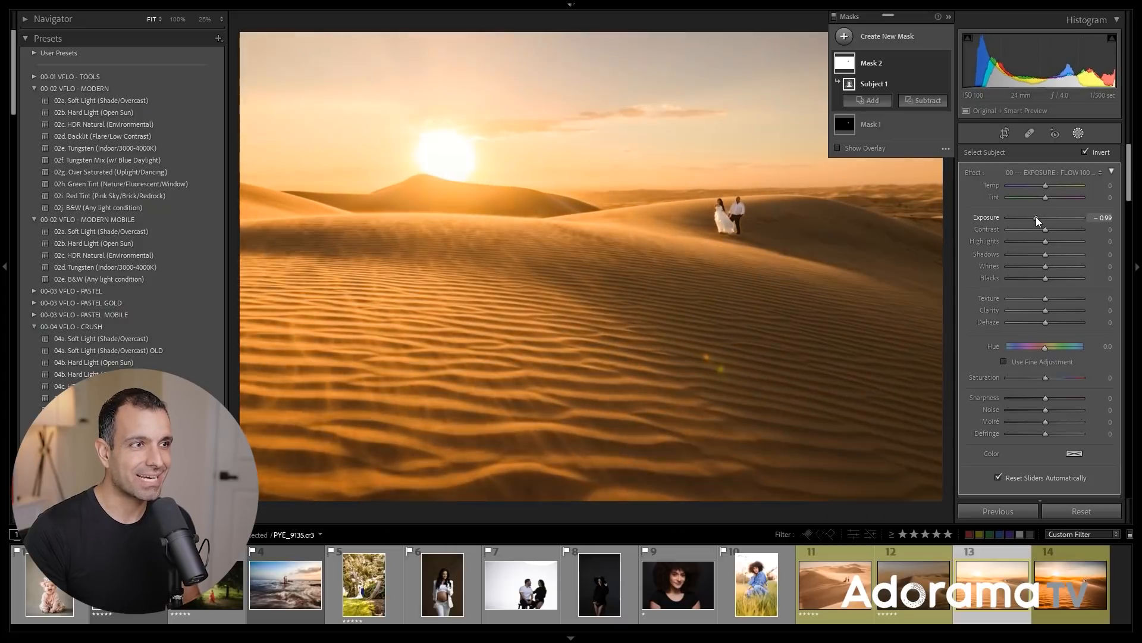
{"action": "left_click_drag", "start_coordinate": [1035, 220], "coordinate": [1043, 220]}
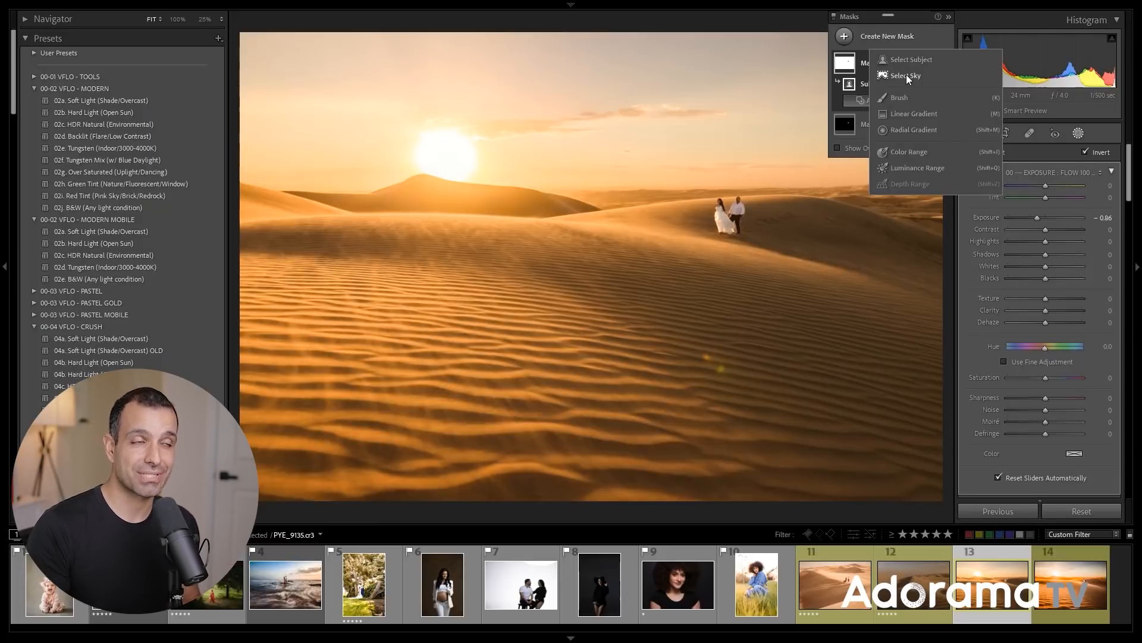
- Choose Select Sky to create Mask 3 (Sky 1)
{"action": "left_click", "coordinate": [905, 75]}
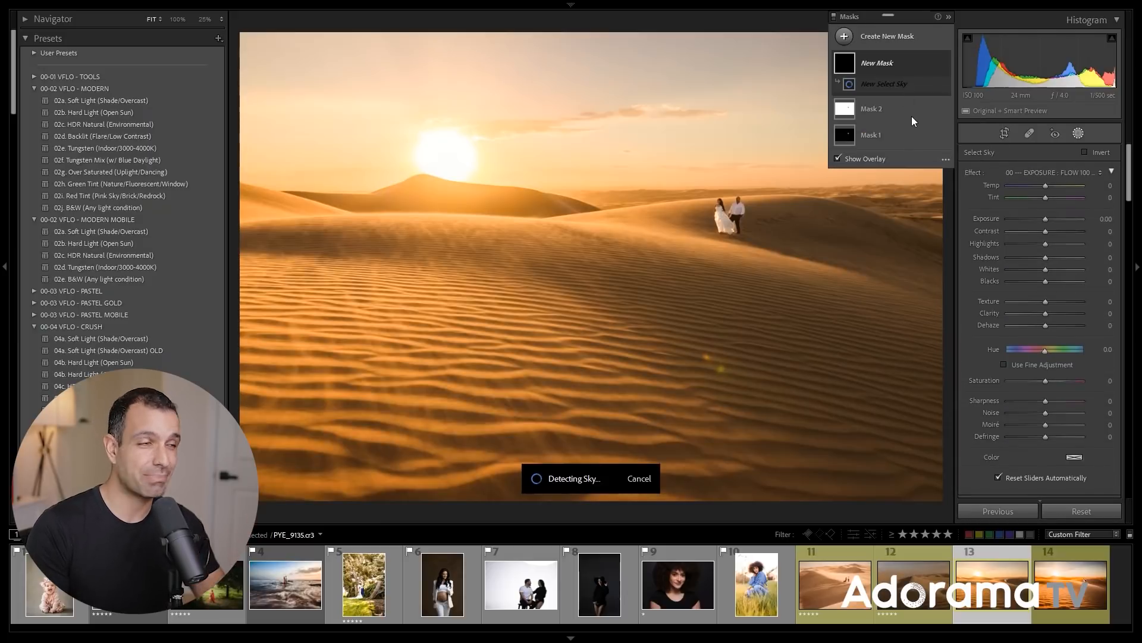
{"action": "mouse_move", "coordinate": [899, 116]}
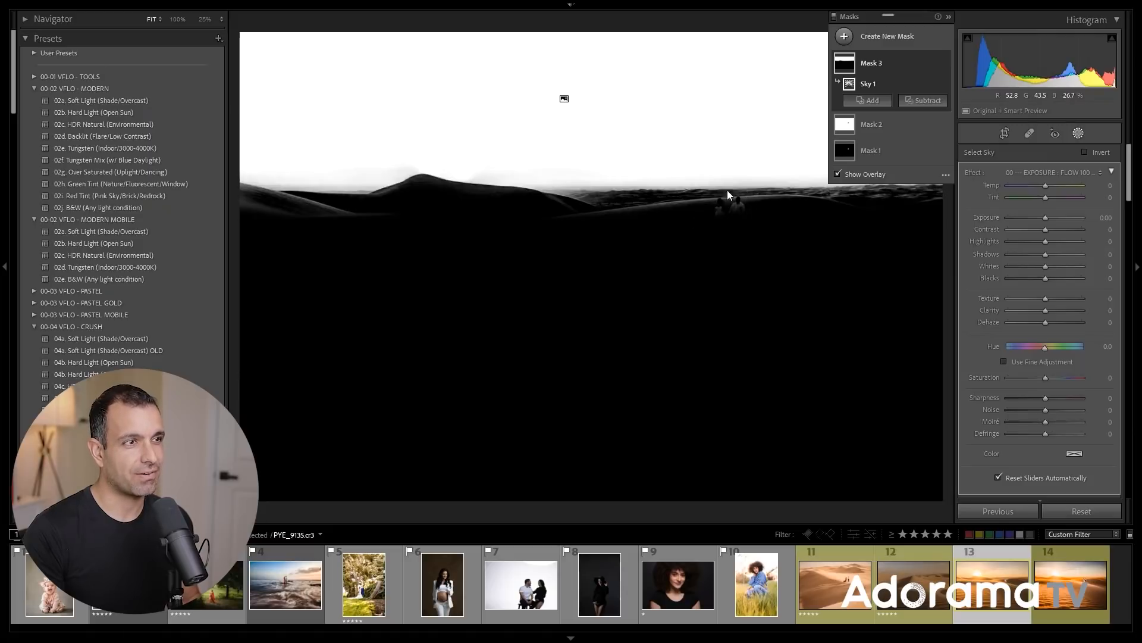
{"action": "mouse_move", "coordinate": [827, 211]}
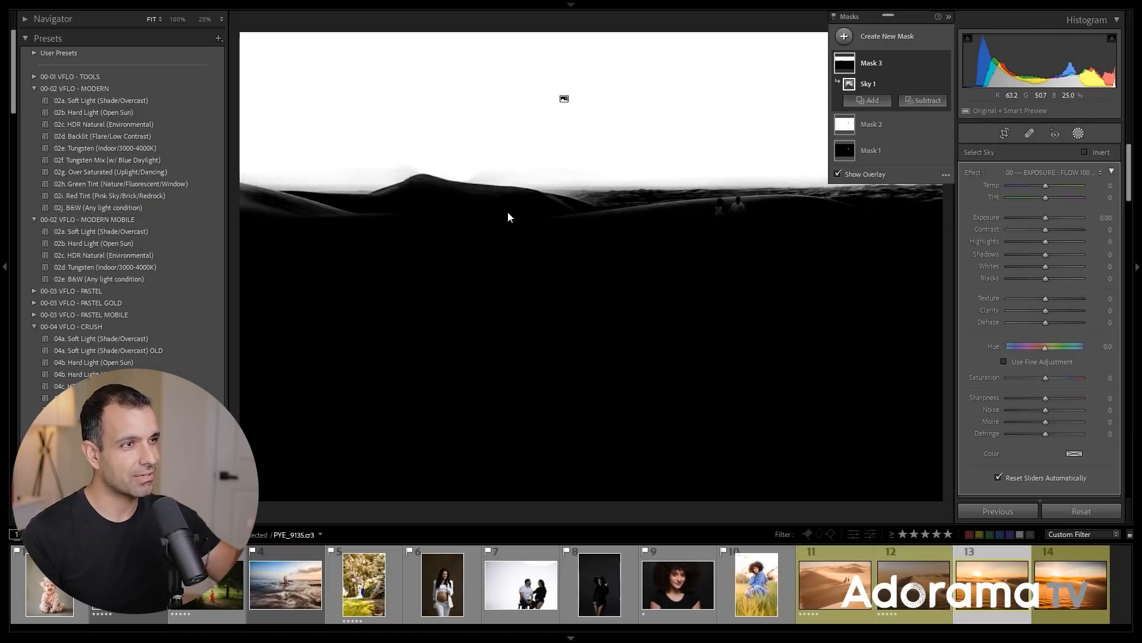
{"action": "mouse_move", "coordinate": [662, 224]}
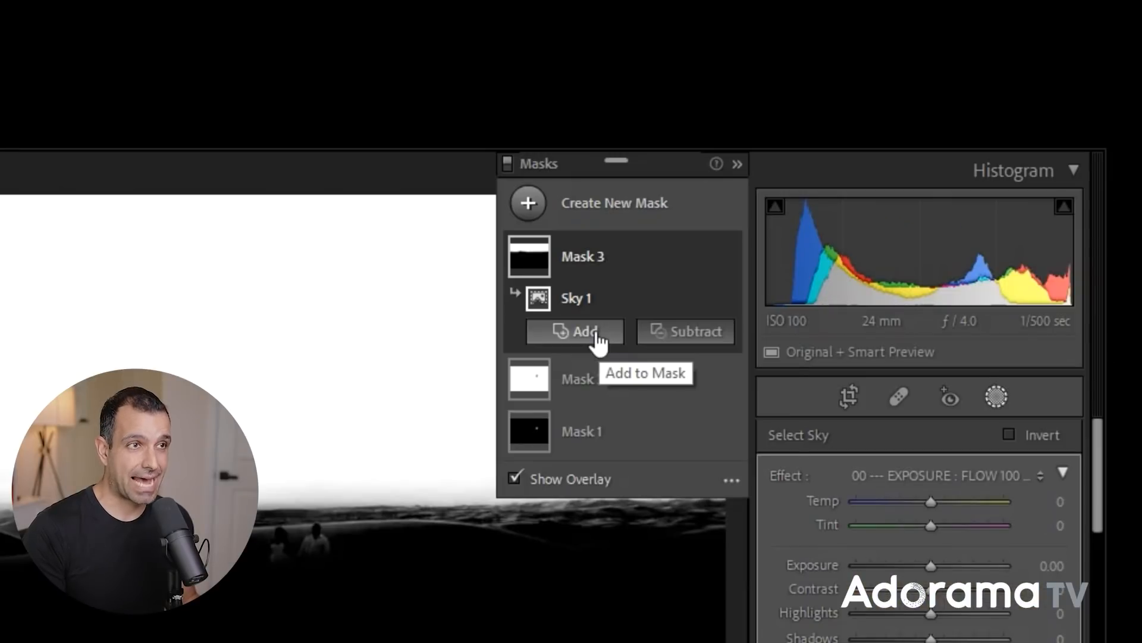
- Add a Brush component to Mask 3 and paint extra sky near the horizon
{"action": "left_click", "coordinate": [574, 331]}
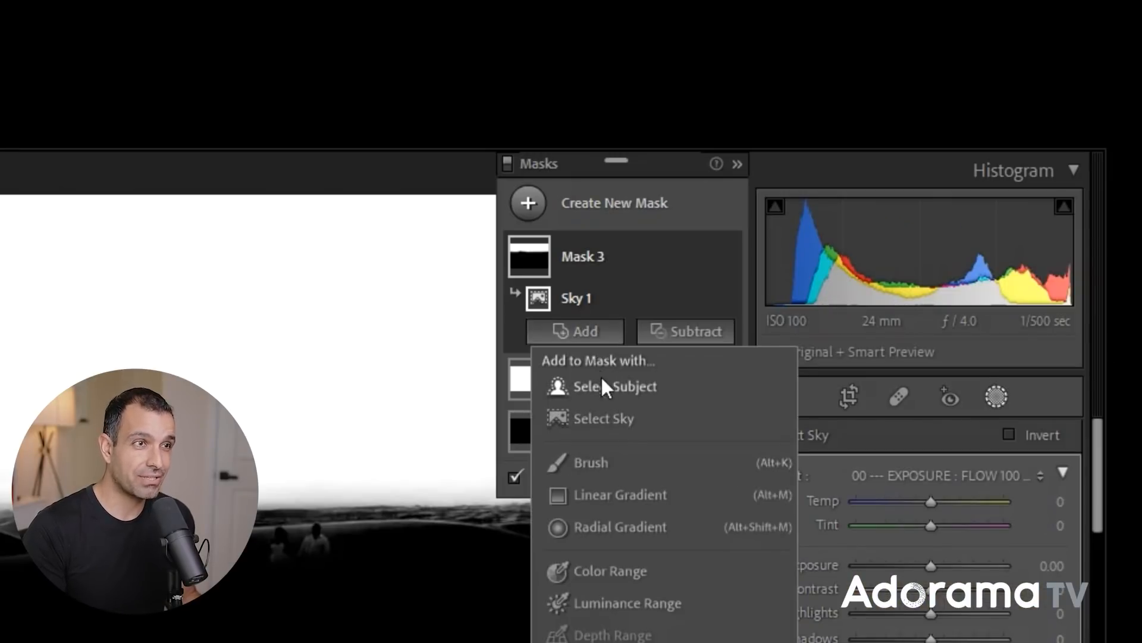
{"action": "mouse_move", "coordinate": [616, 470]}
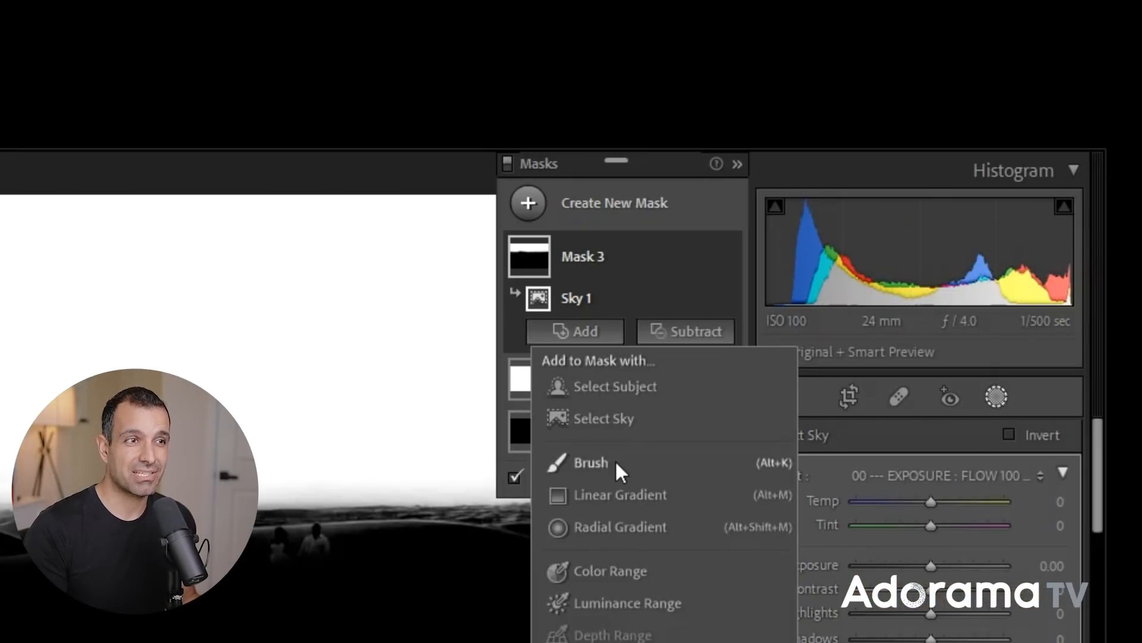
{"action": "left_click", "coordinate": [590, 462]}
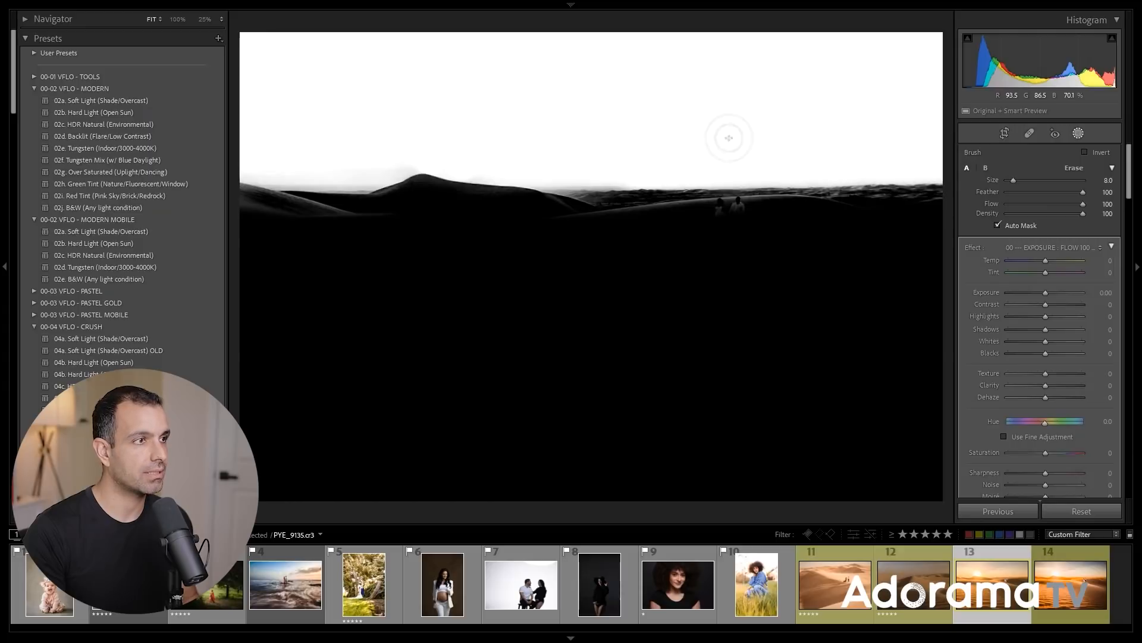
{"action": "left_click_drag", "start_coordinate": [729, 138], "coordinate": [441, 152]}
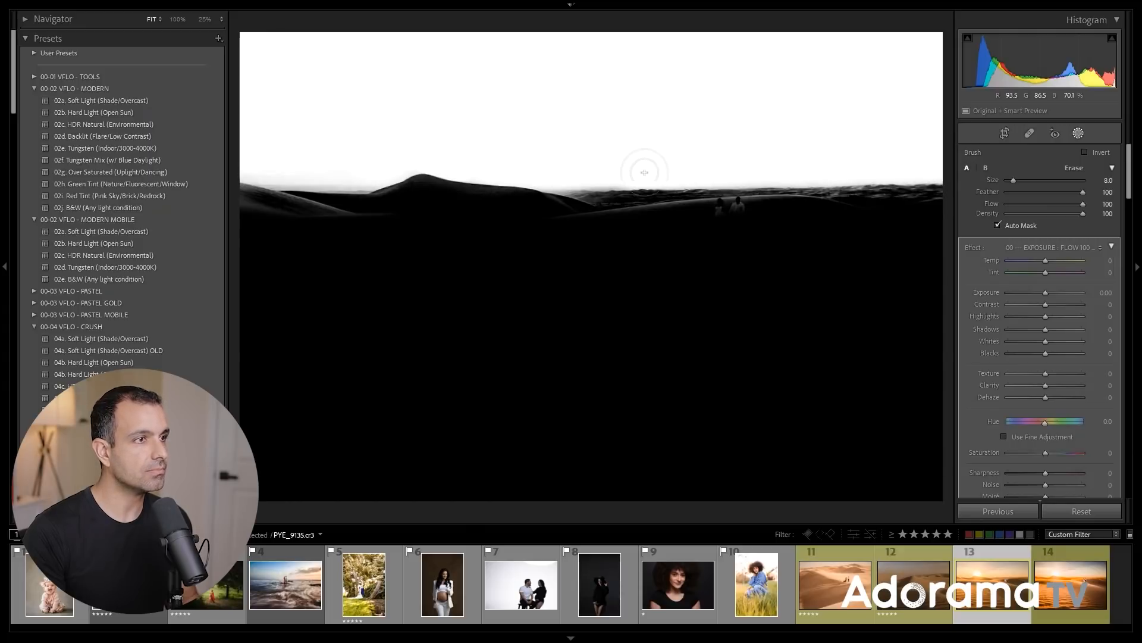
{"action": "left_click", "coordinate": [1078, 133]}
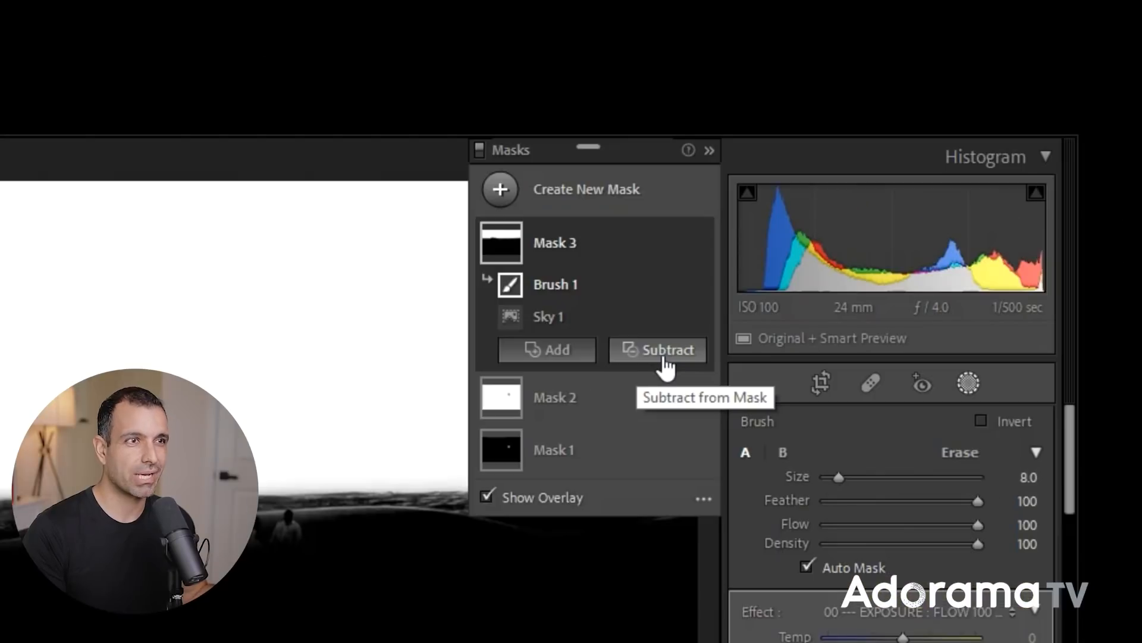
- Subtract stray mask along the horizon with a size-3 brush, then hide the overlay
{"action": "left_click", "coordinate": [658, 350]}
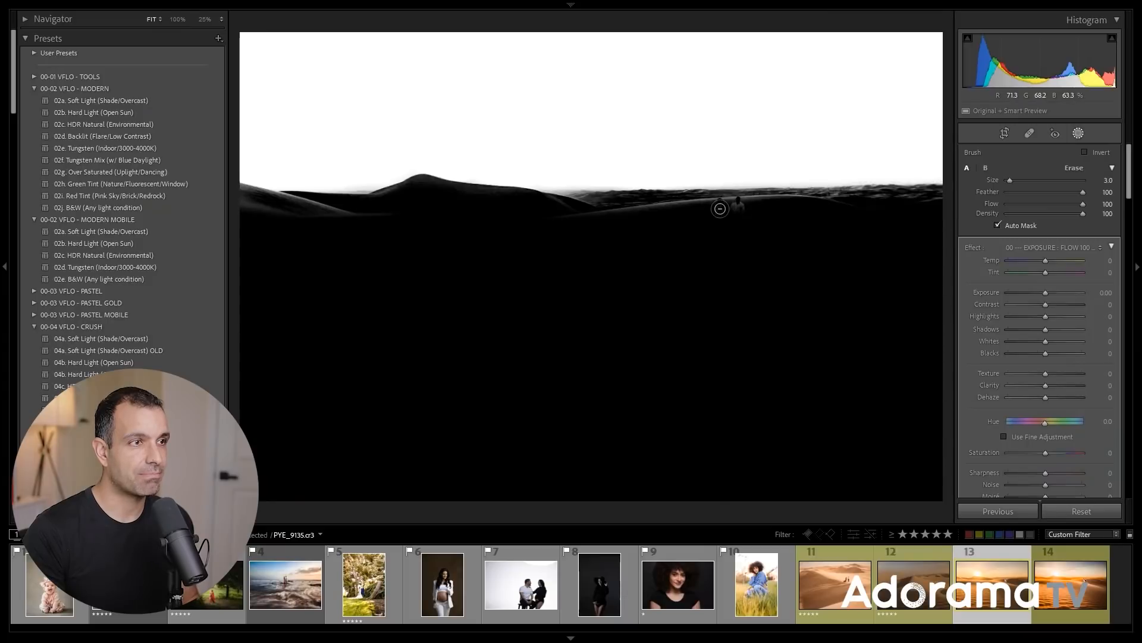
{"action": "mouse_move", "coordinate": [744, 203]}
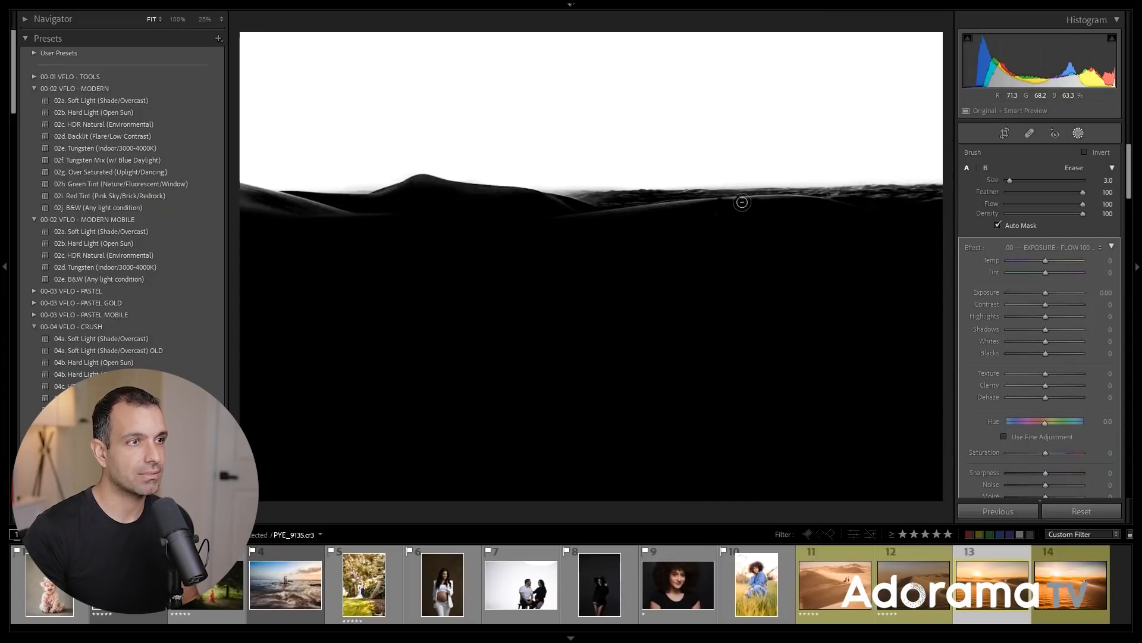
{"action": "left_click", "coordinate": [1055, 132]}
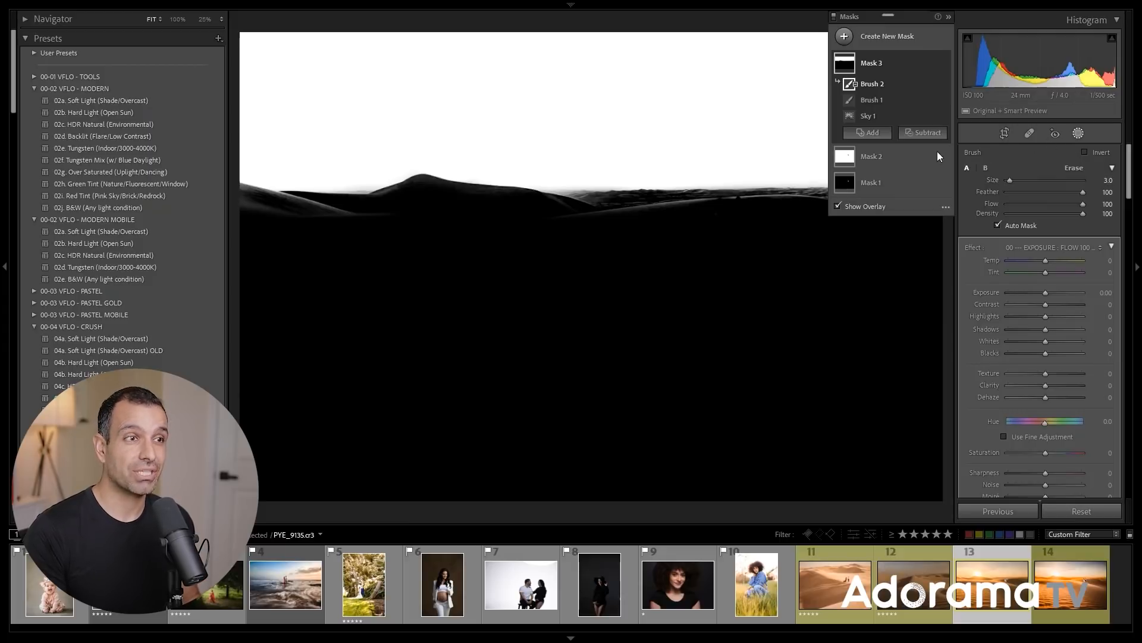
{"action": "left_click", "coordinate": [839, 206]}
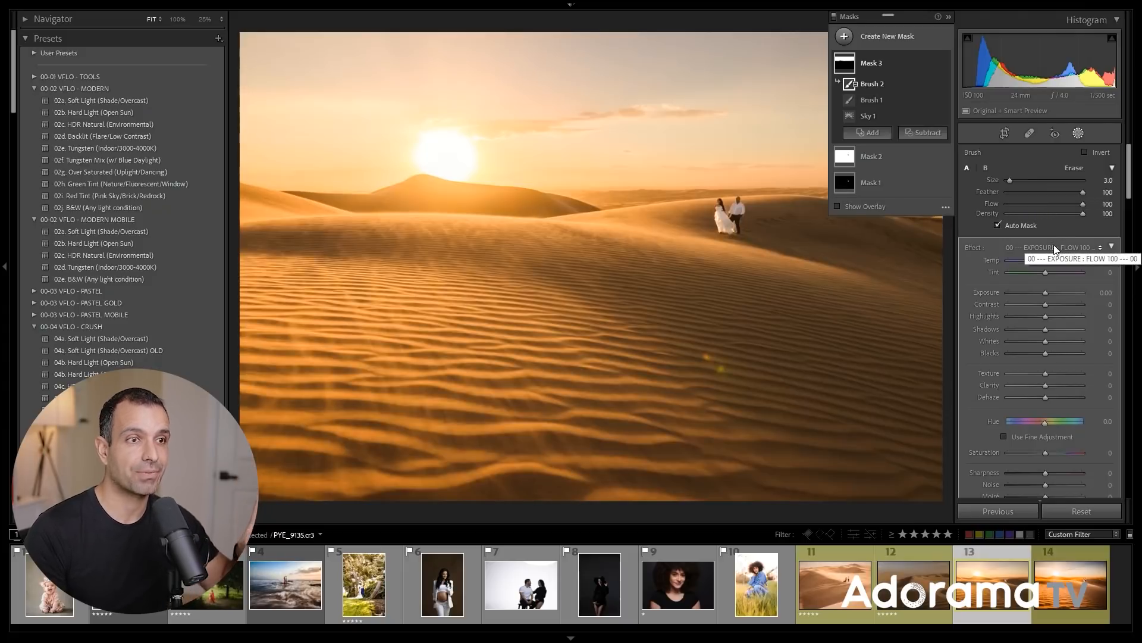
- Apply the Sky + Clouds preset and set the sky's exposure to −0.42
{"action": "left_click", "coordinate": [1054, 247]}
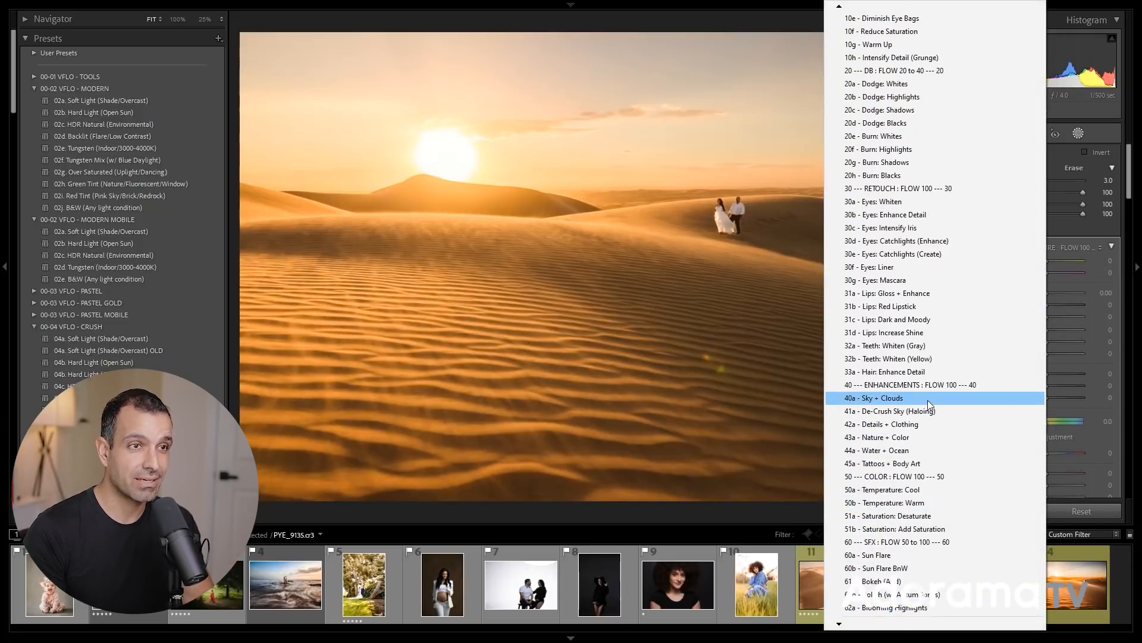
{"action": "left_click", "coordinate": [874, 397]}
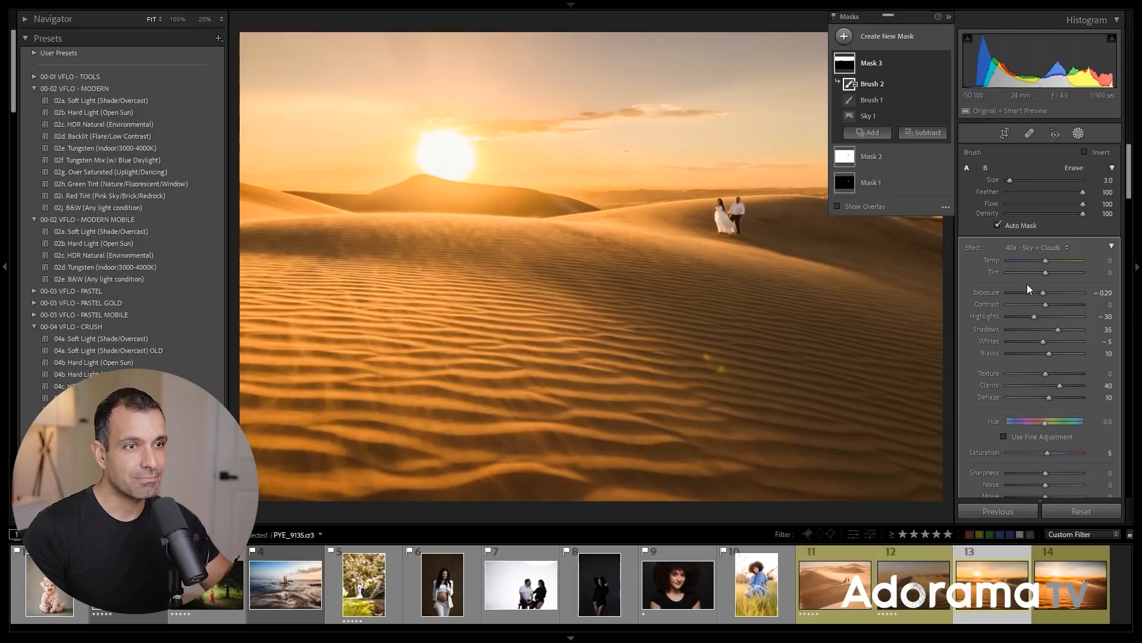
{"action": "left_click_drag", "start_coordinate": [1055, 293], "coordinate": [1041, 292]}
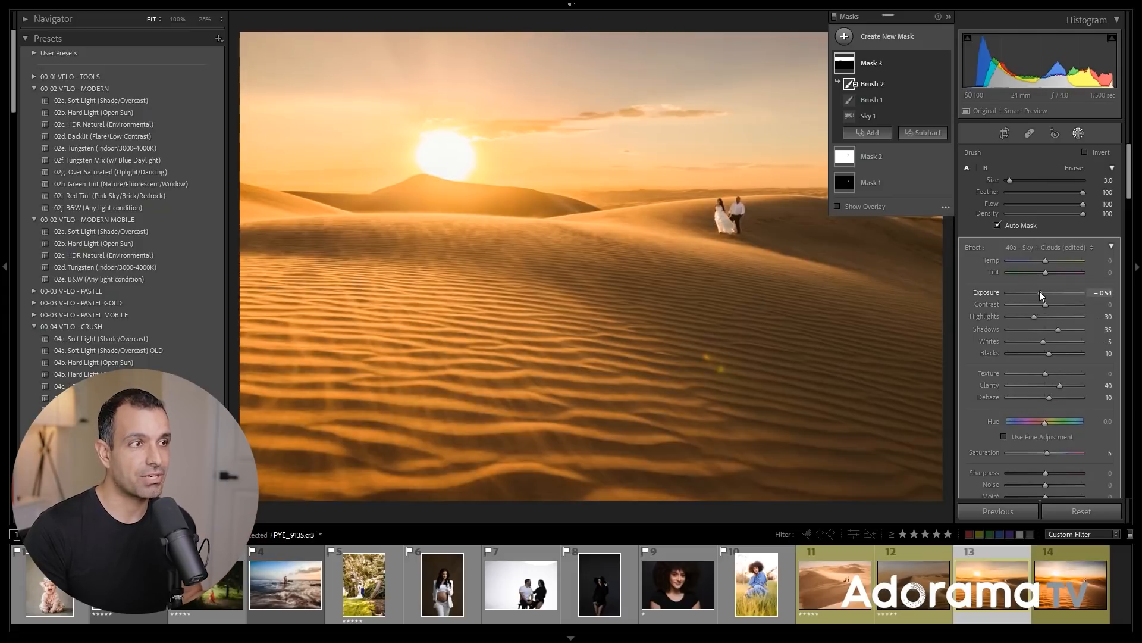
{"action": "left_click_drag", "start_coordinate": [1040, 292], "coordinate": [1044, 292]}
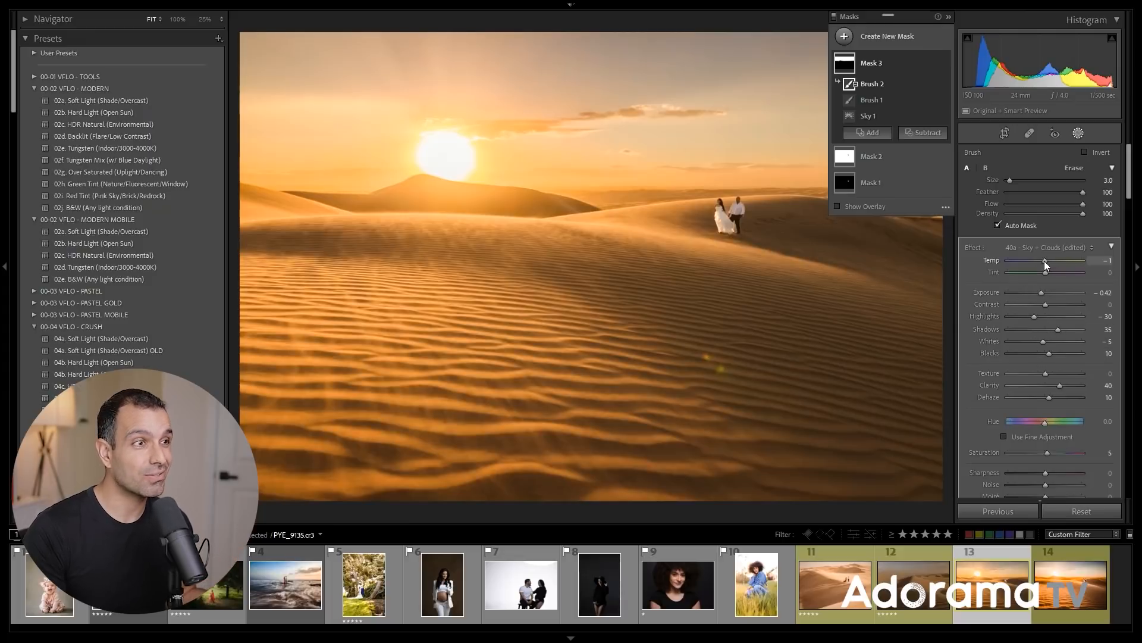
- Cool the sky to temperature −18 and shift tint to +9
{"action": "left_click_drag", "start_coordinate": [1046, 260], "coordinate": [1042, 260]}
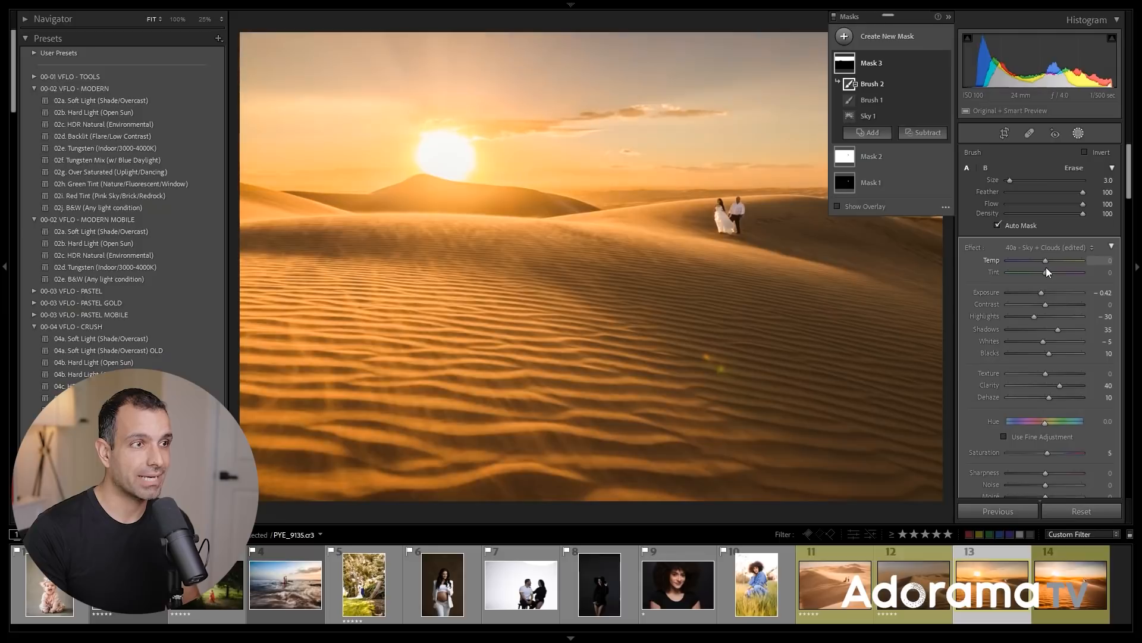
{"action": "left_click_drag", "start_coordinate": [1065, 260], "coordinate": [1035, 260]}
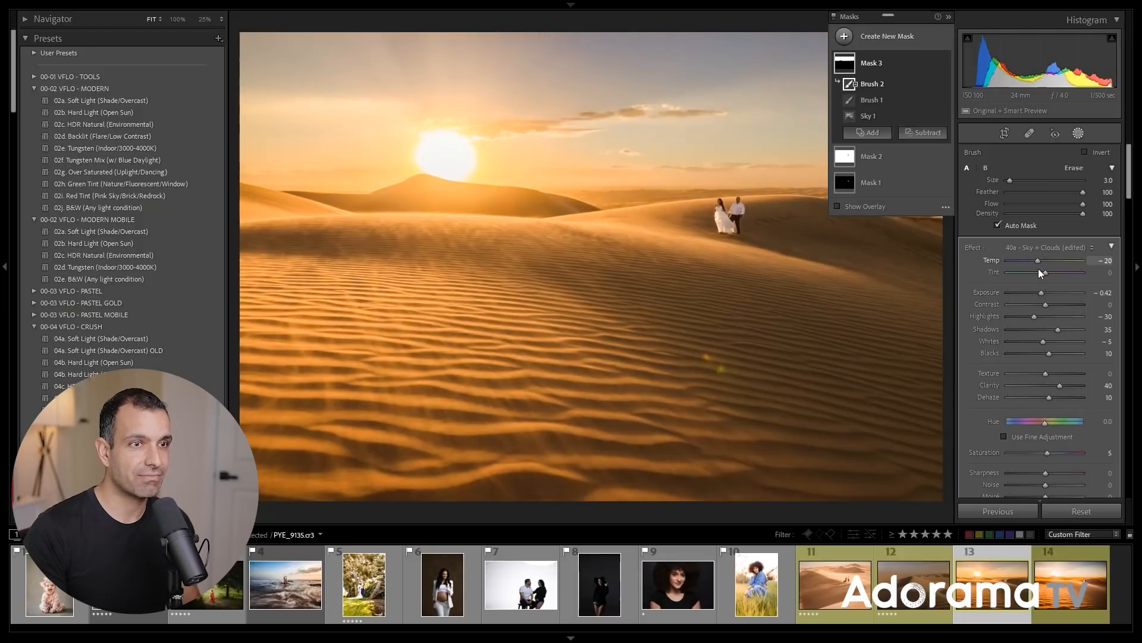
{"action": "left_click_drag", "start_coordinate": [1040, 260], "coordinate": [1049, 260]}
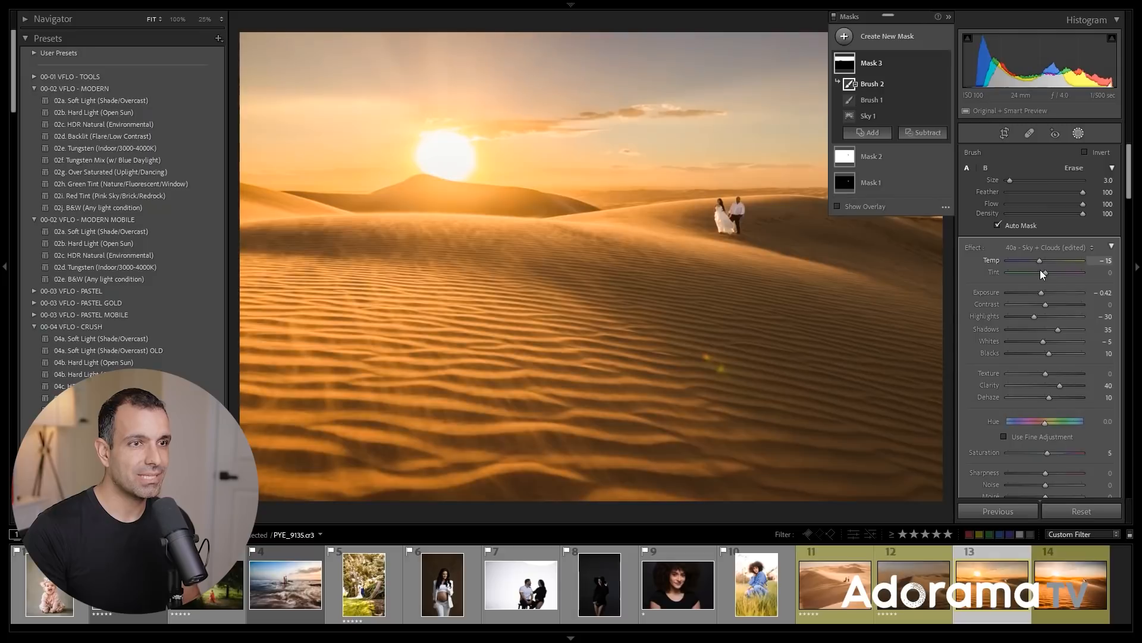
{"action": "left_click_drag", "start_coordinate": [1046, 260], "coordinate": [1036, 260]}
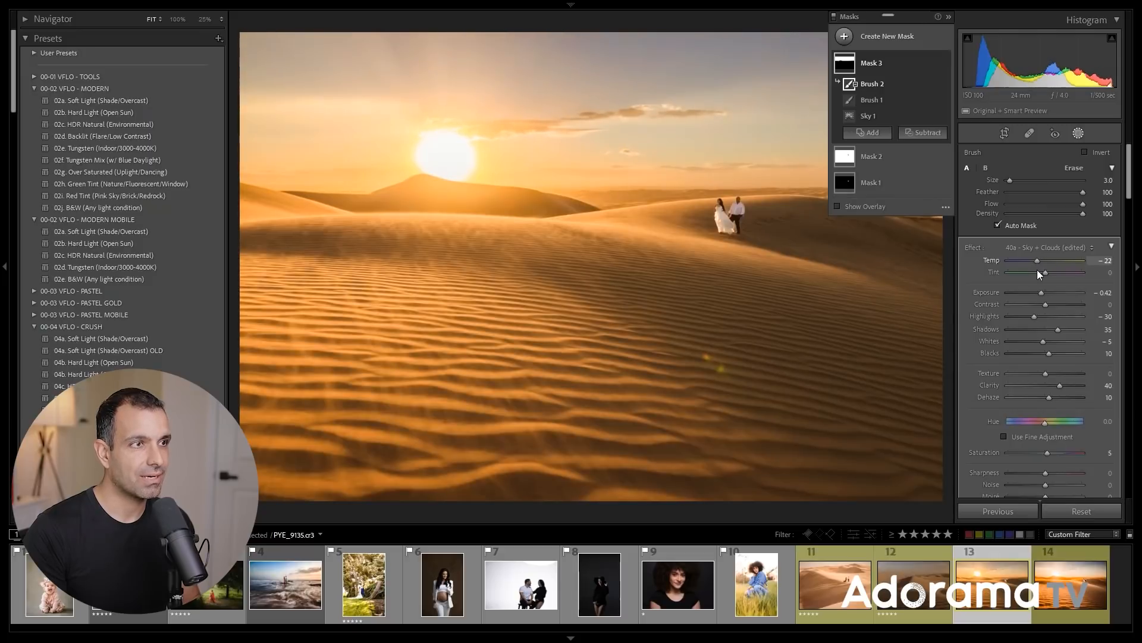
{"action": "left_click_drag", "start_coordinate": [1038, 260], "coordinate": [1045, 260]}
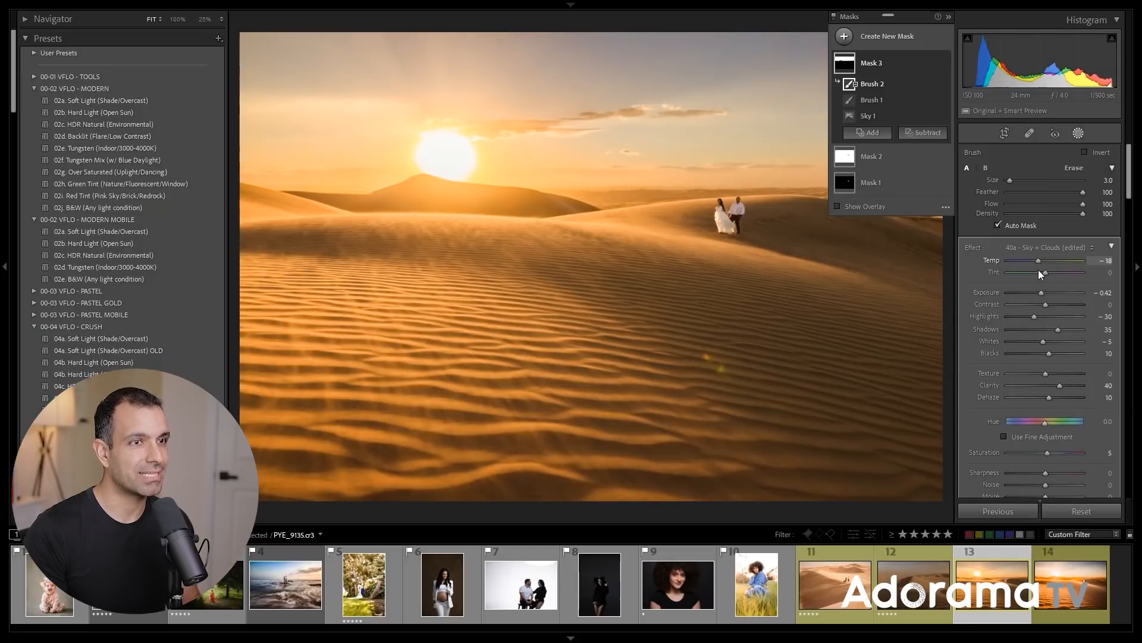
{"action": "left_click_drag", "start_coordinate": [1046, 271], "coordinate": [1052, 271]}
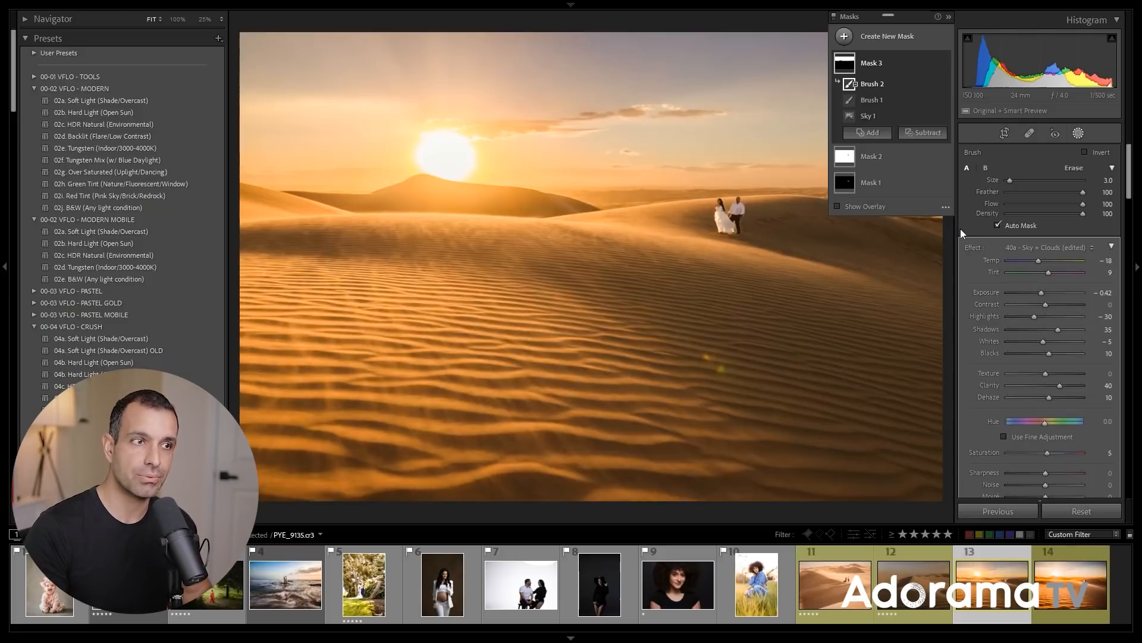
{"action": "mouse_move", "coordinate": [949, 209]}
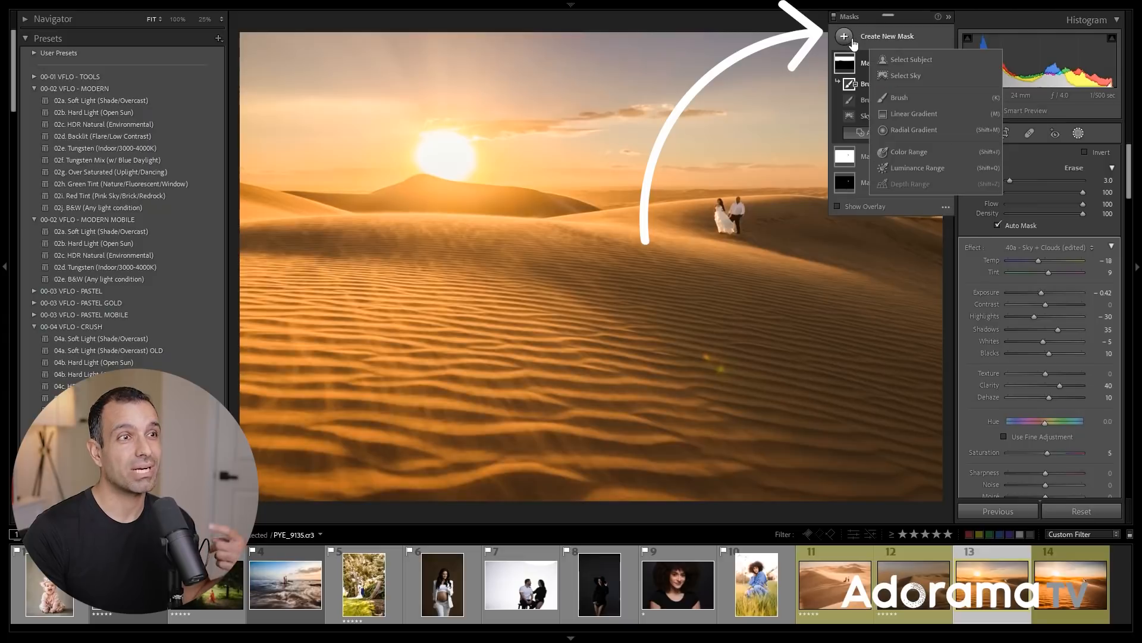
{"action": "mouse_move", "coordinate": [907, 79]}
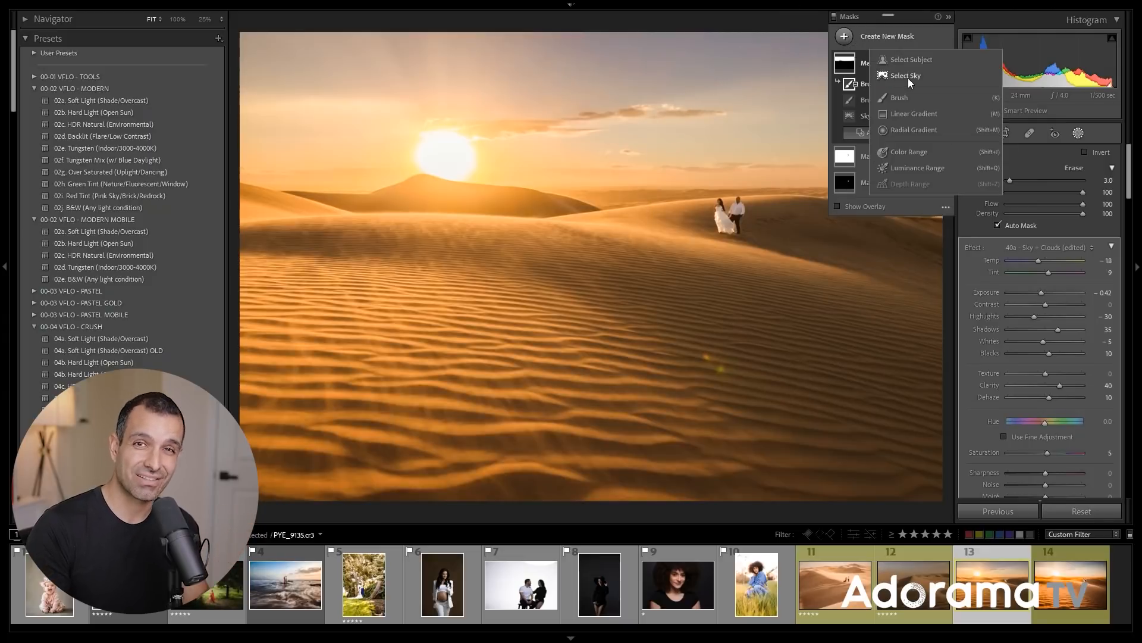
- Add a fourth Select Sky mask and invert it to cover the sand dunes
{"action": "left_click", "coordinate": [905, 75]}
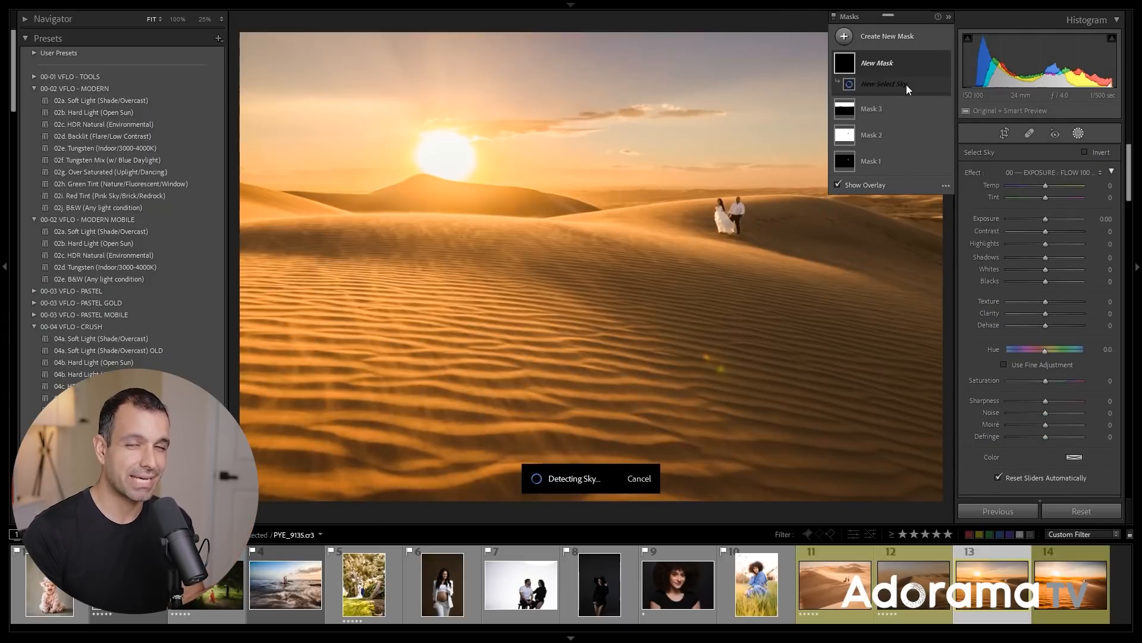
{"action": "left_click", "coordinate": [884, 83]}
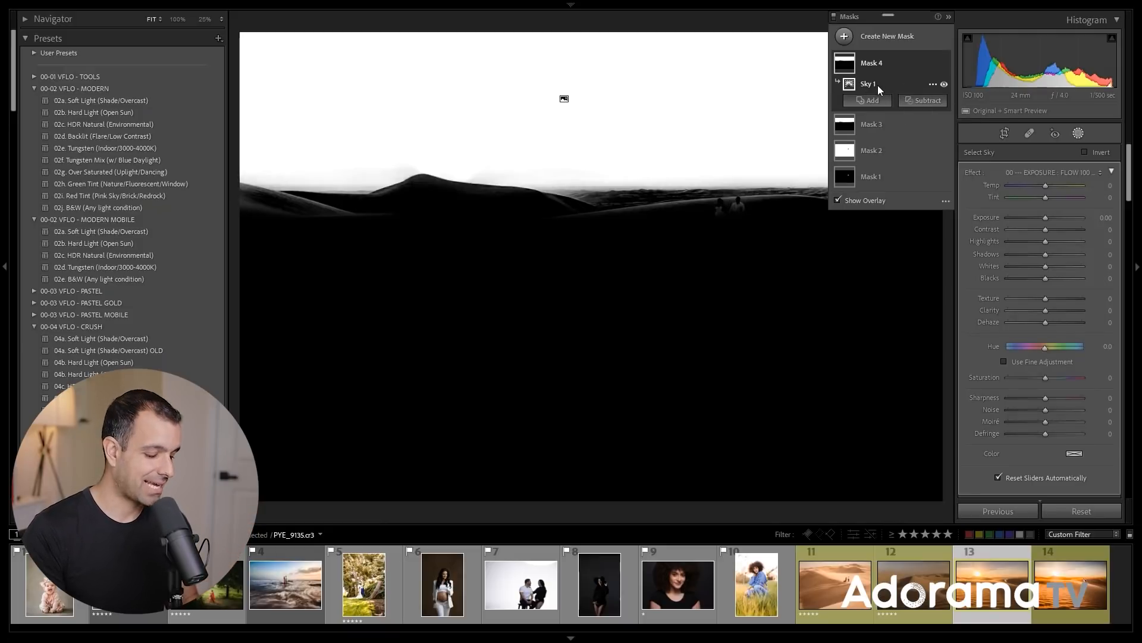
{"action": "left_click", "coordinate": [1087, 153]}
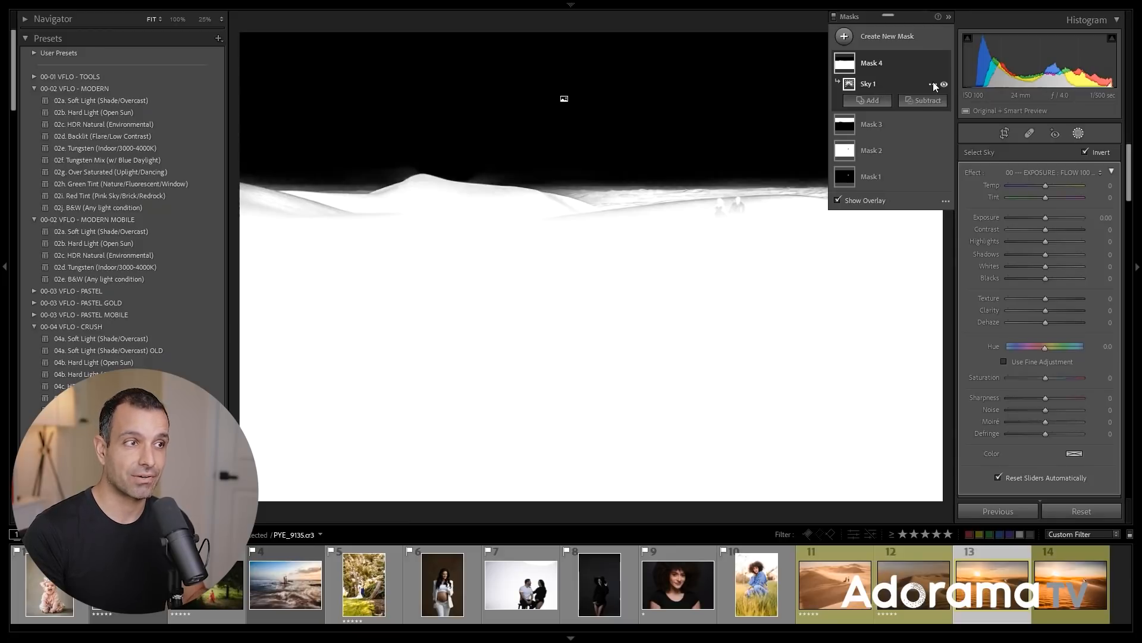
{"action": "mouse_move", "coordinate": [873, 101]}
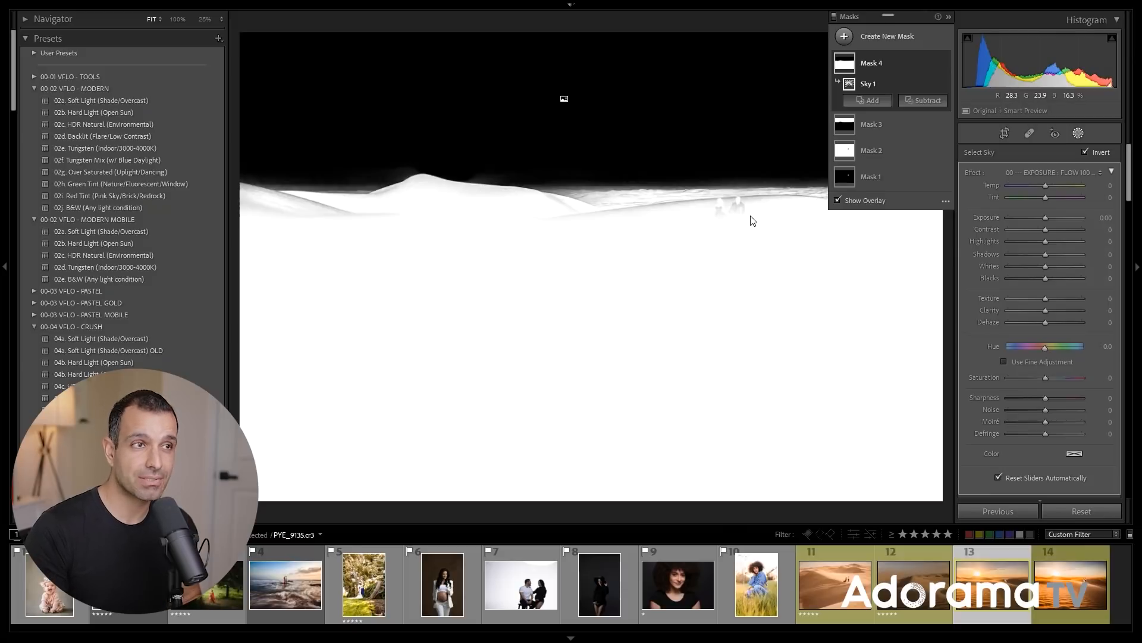
{"action": "left_click", "coordinate": [924, 100]}
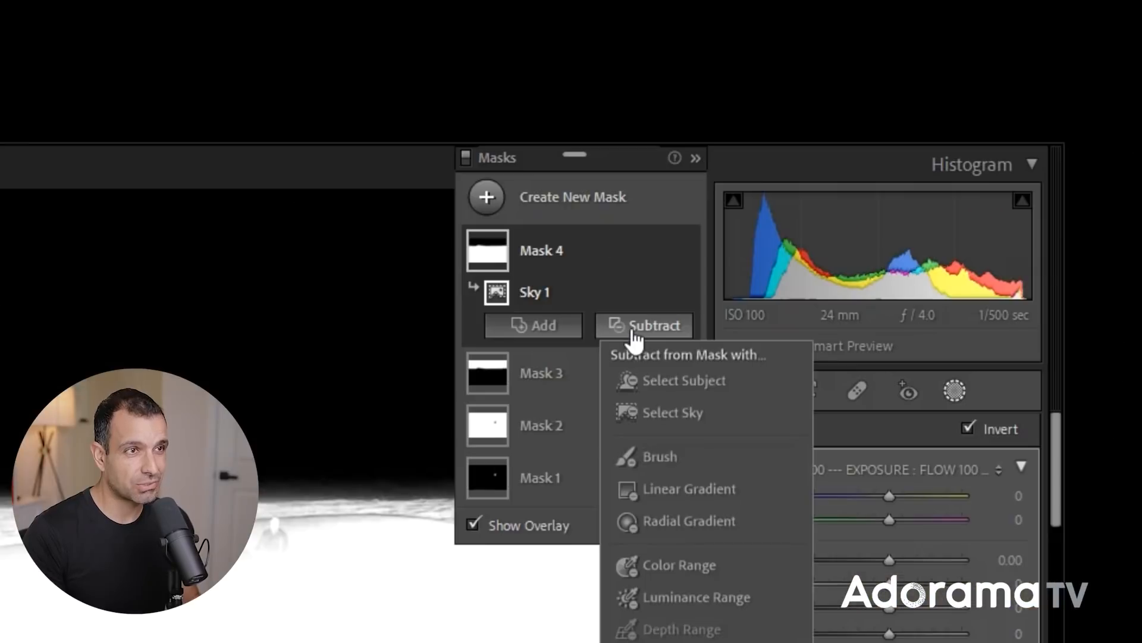
{"action": "mouse_move", "coordinate": [653, 386]}
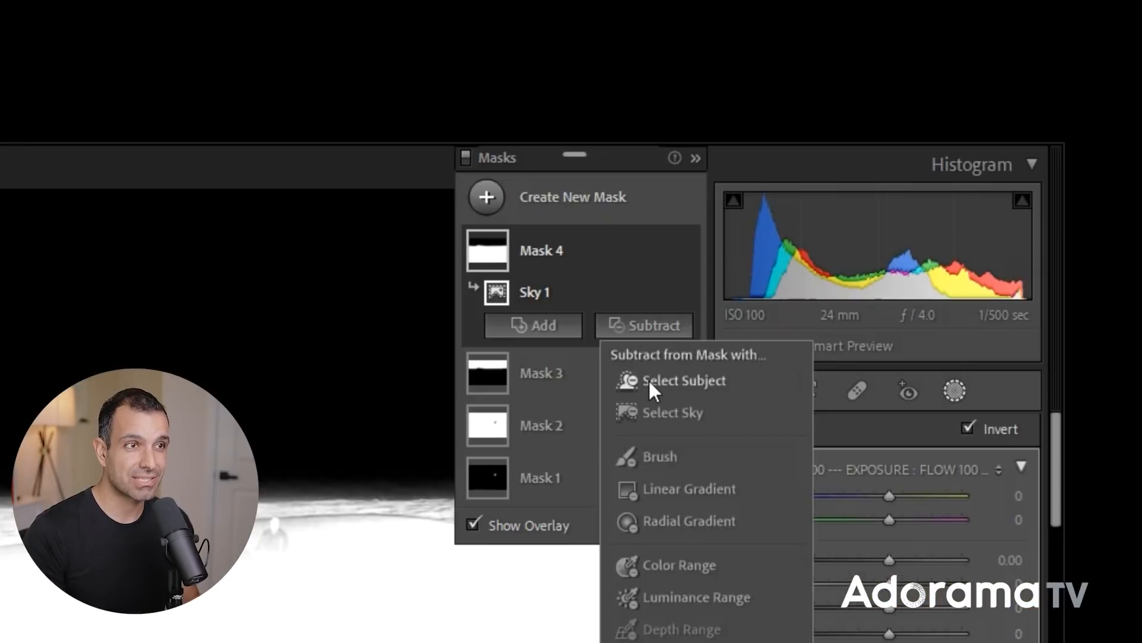
- Subtract Select Subject from Mask 4 so the couple is excluded from the ground mask
{"action": "left_click", "coordinate": [685, 380]}
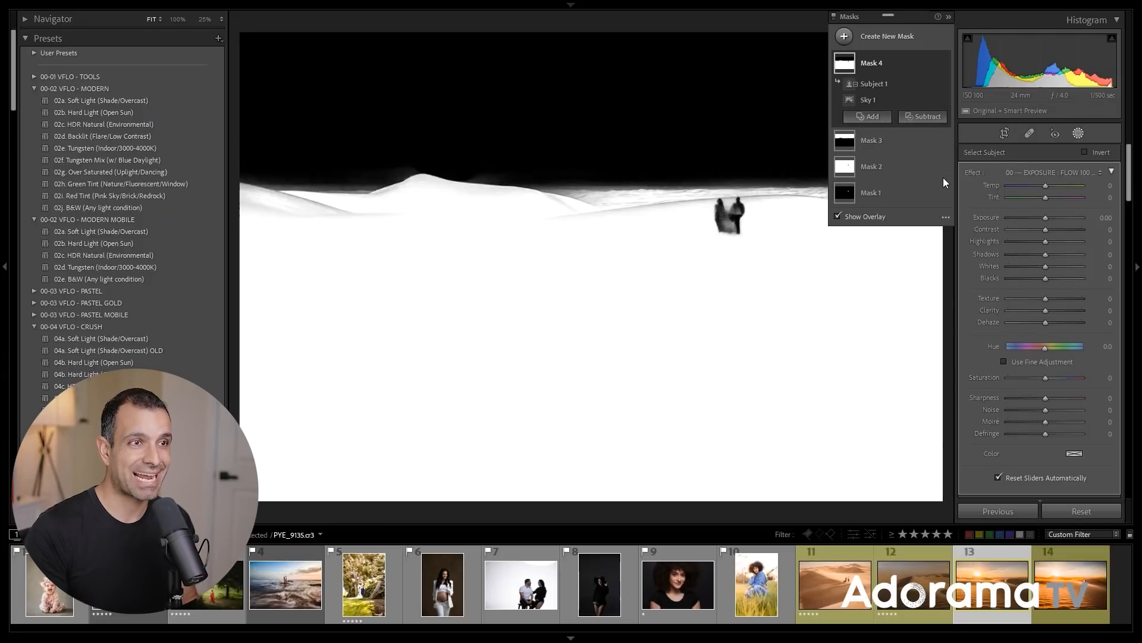
{"action": "left_click", "coordinate": [866, 117]}
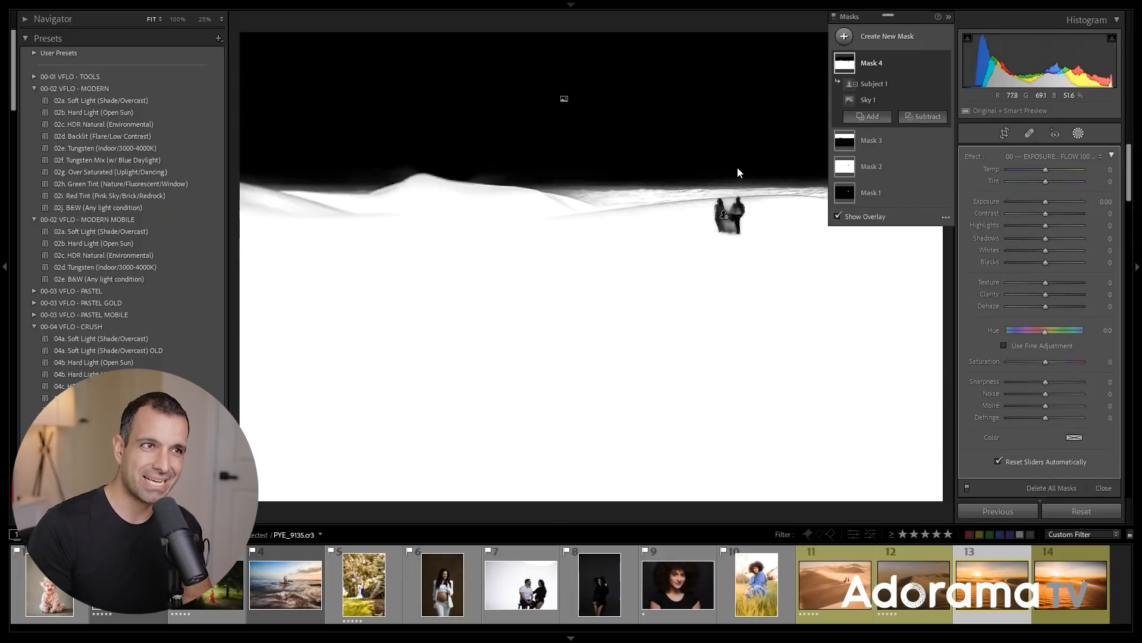
{"action": "mouse_move", "coordinate": [1055, 134]}
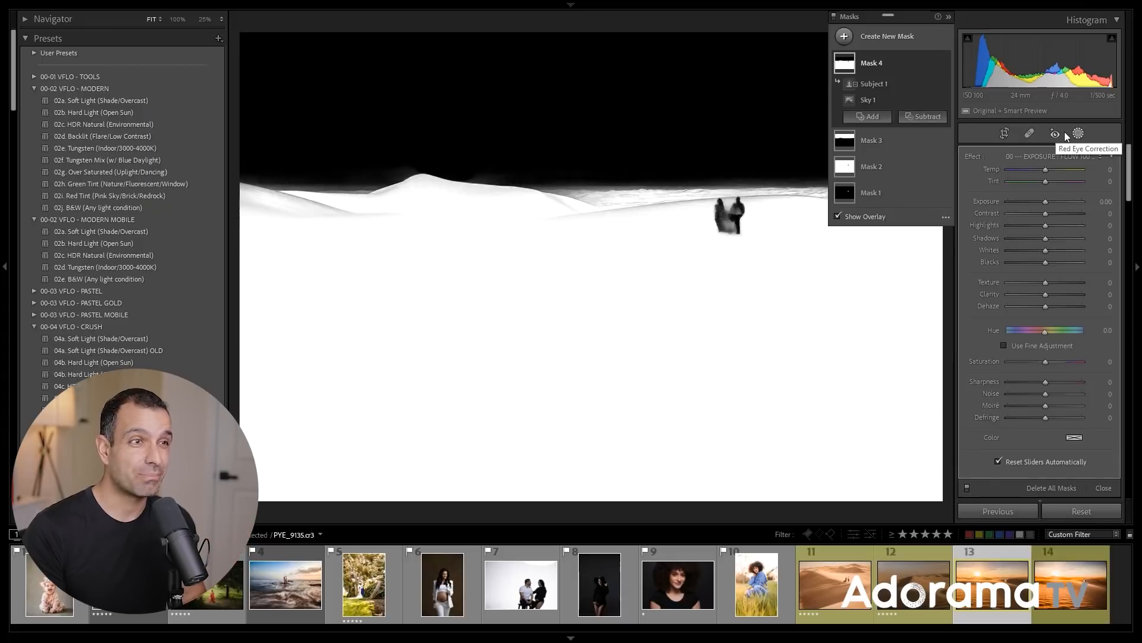
{"action": "mouse_move", "coordinate": [852, 220]}
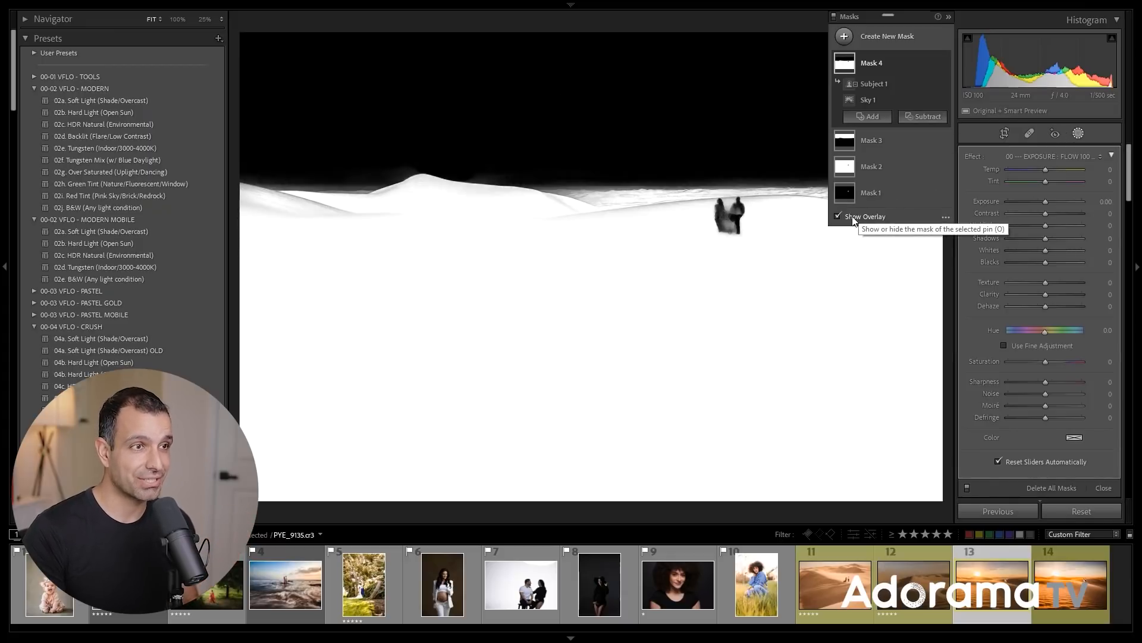
- Hide the mask overlay and select the inverted Sky 1 component
{"action": "left_click", "coordinate": [837, 217]}
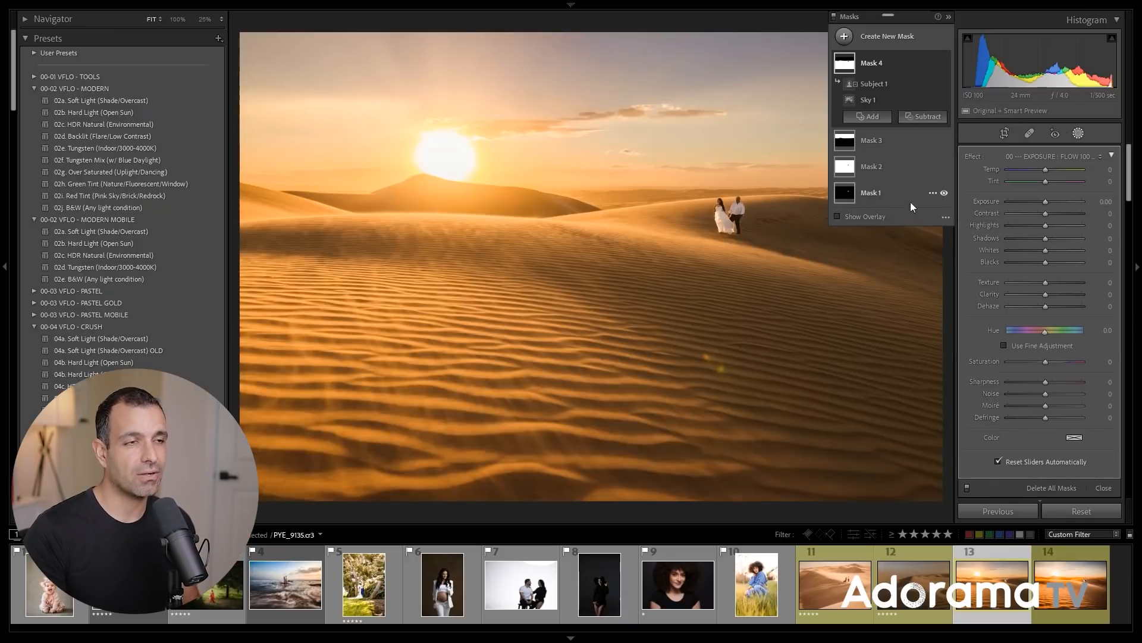
{"action": "left_click_drag", "start_coordinate": [1048, 201], "coordinate": [1041, 201]}
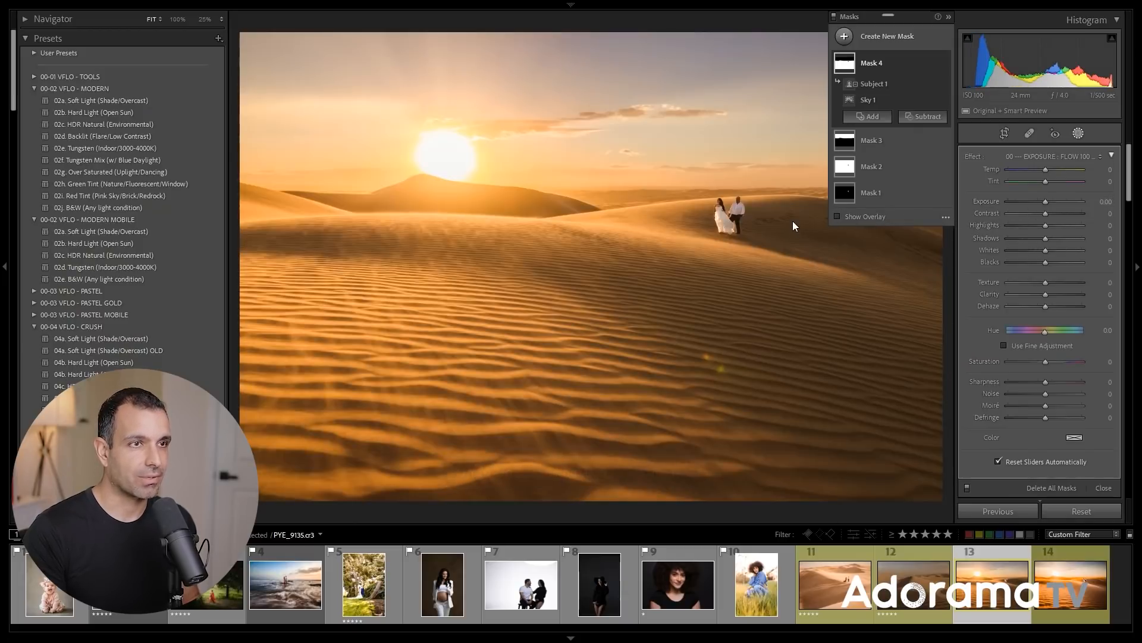
{"action": "left_click", "coordinate": [867, 100]}
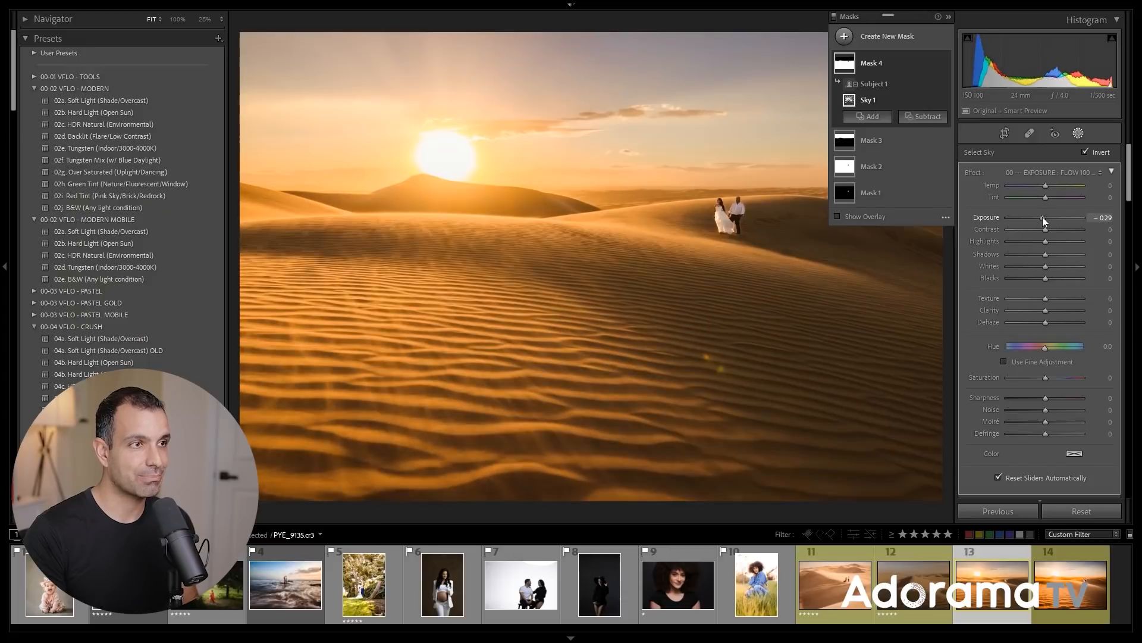
- Set the ground to Exposure −0.61, Contrast −14, Shadows +6, Blacks +7, then exit masking
{"action": "left_click_drag", "start_coordinate": [1045, 218], "coordinate": [1042, 218]}
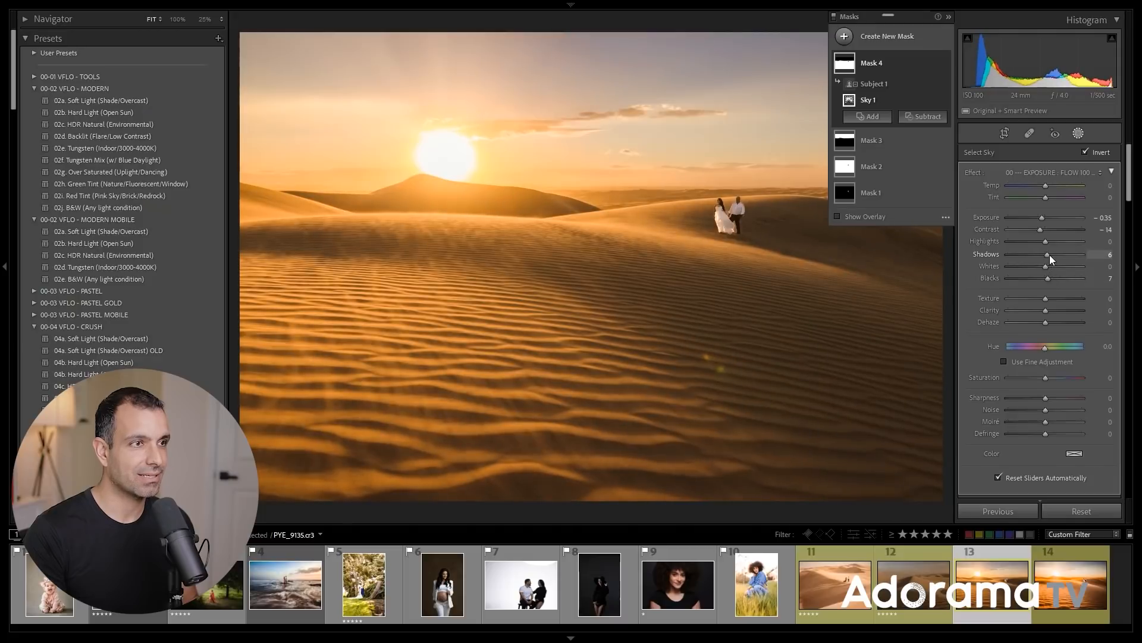
{"action": "left_click_drag", "start_coordinate": [1045, 217], "coordinate": [1038, 218]}
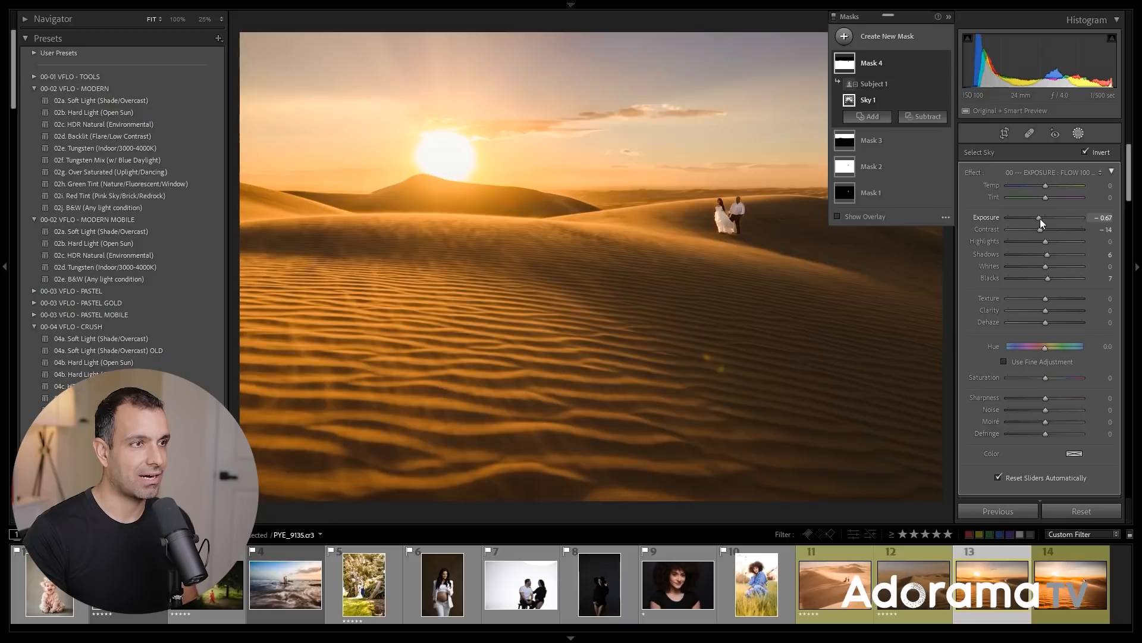
{"action": "left_click_drag", "start_coordinate": [1039, 217], "coordinate": [1042, 218]}
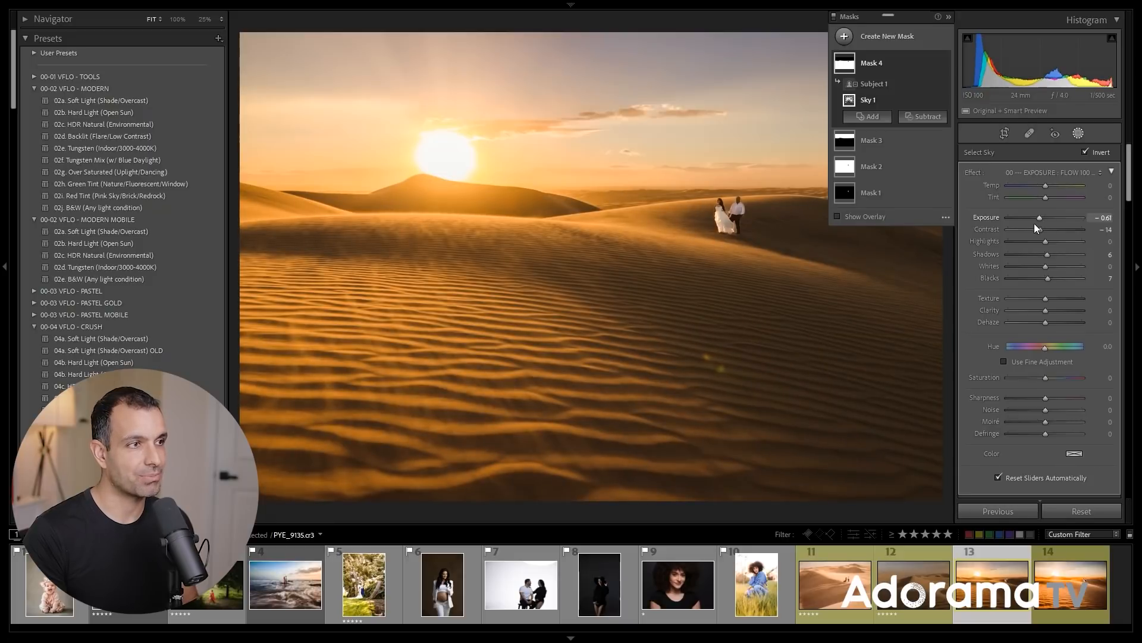
{"action": "left_click", "coordinate": [1078, 134]}
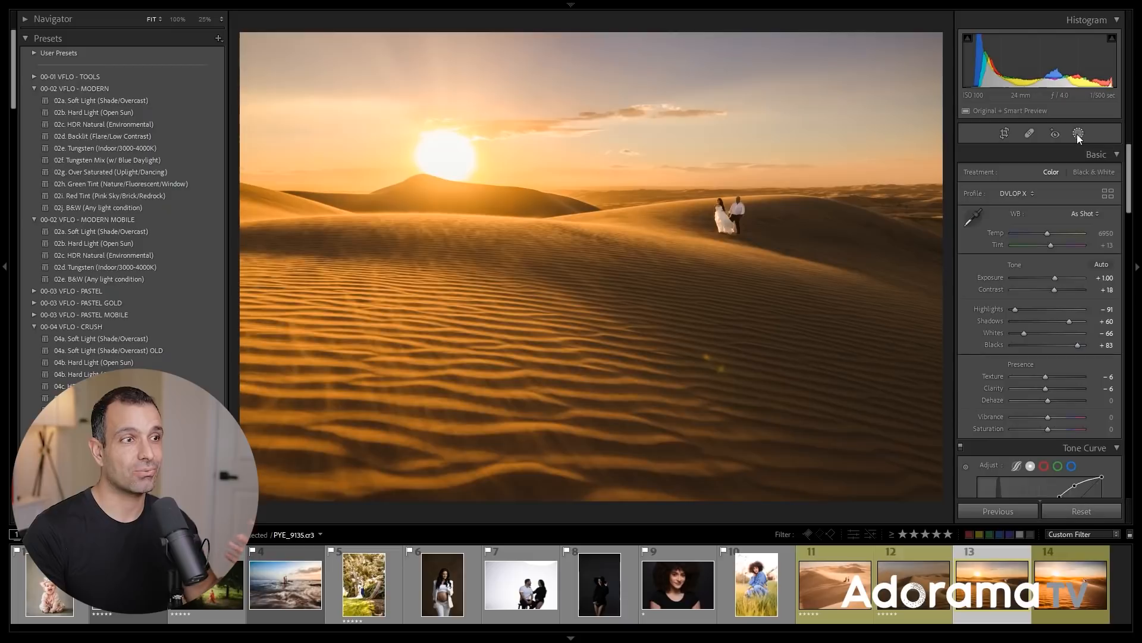